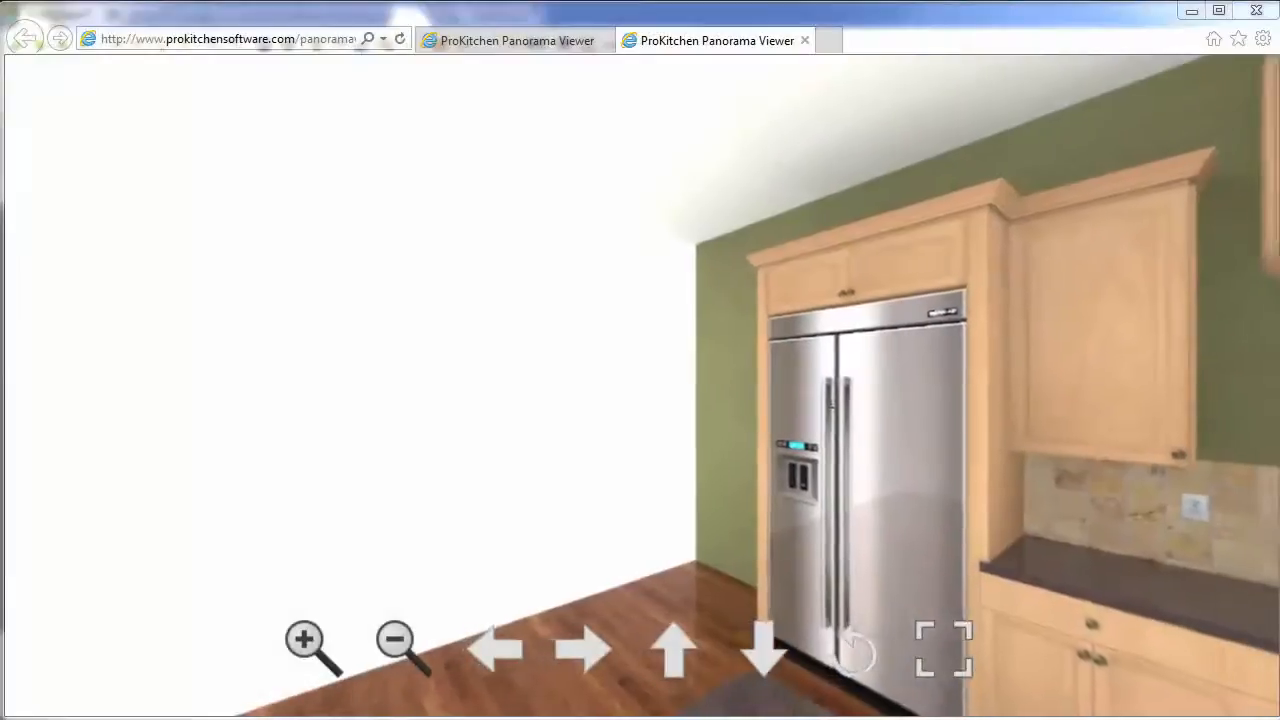
Turn the panorama along the kitchen wall toward the cabinets and the range.
left_click(584, 650)
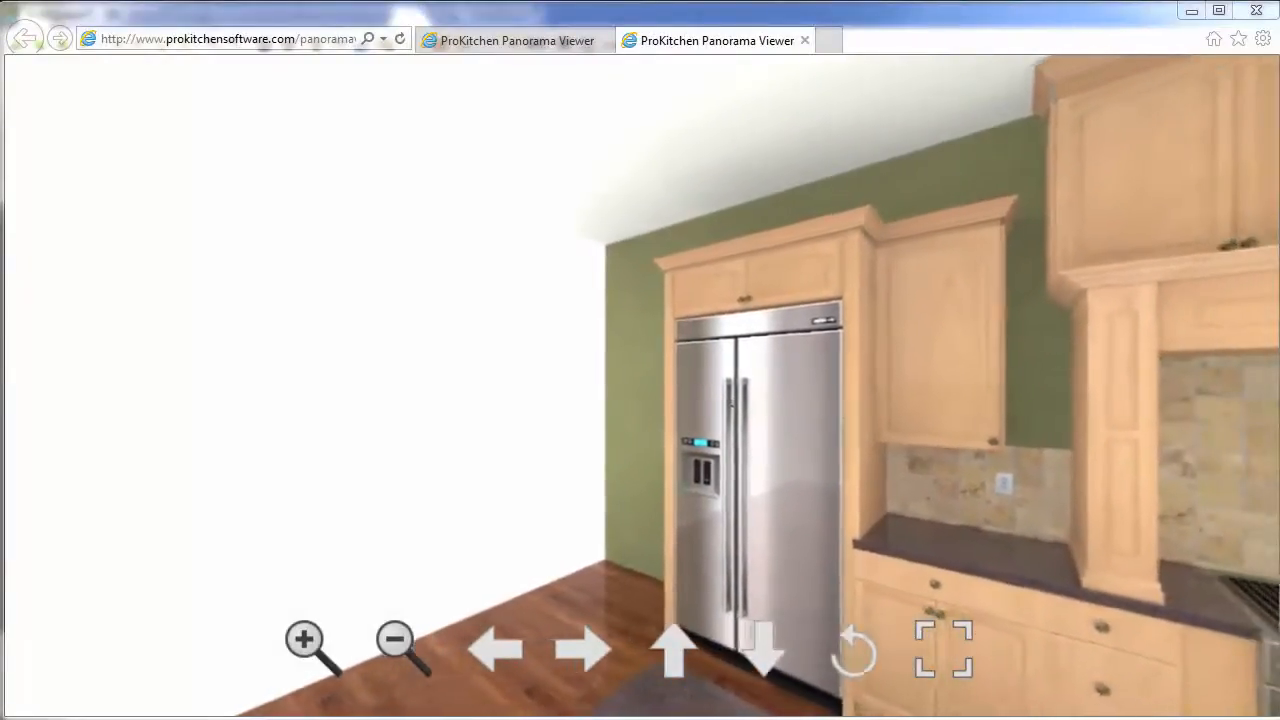
left_click(584, 648)
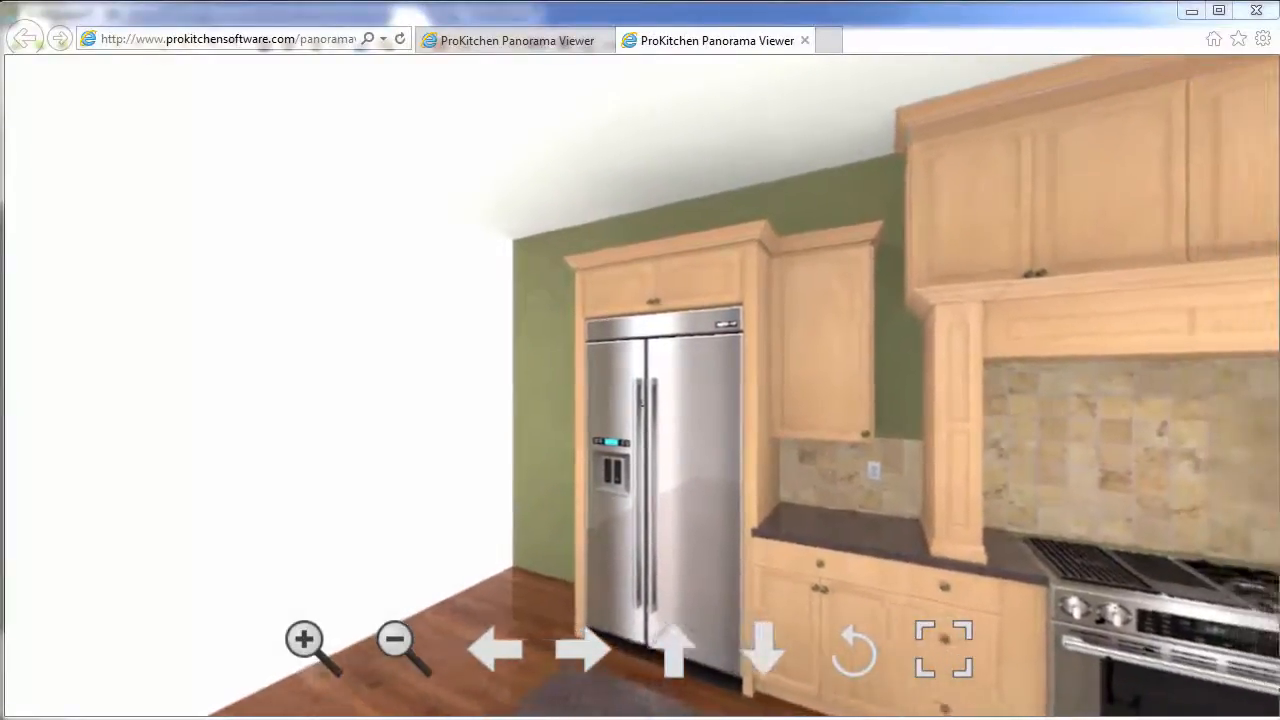
left_click(496, 650)
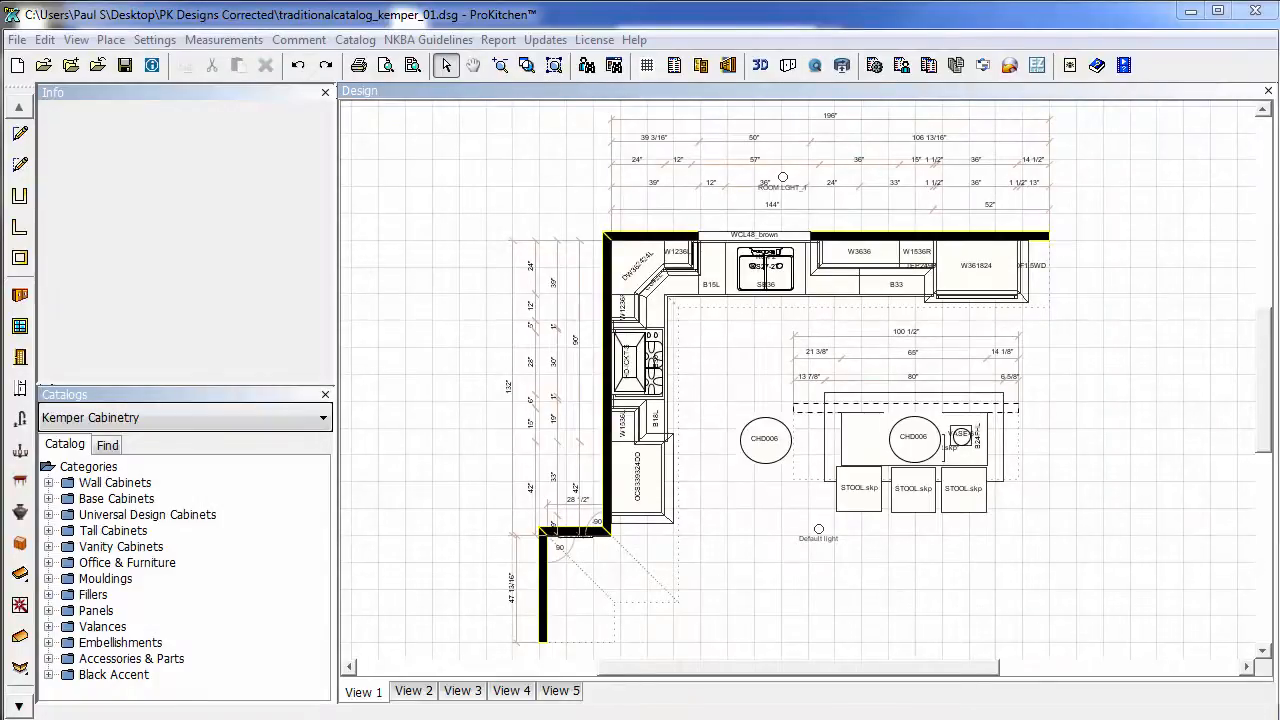
Switch from the 2D plan to the 3D rendered view of the kitchen.
left_click(760, 64)
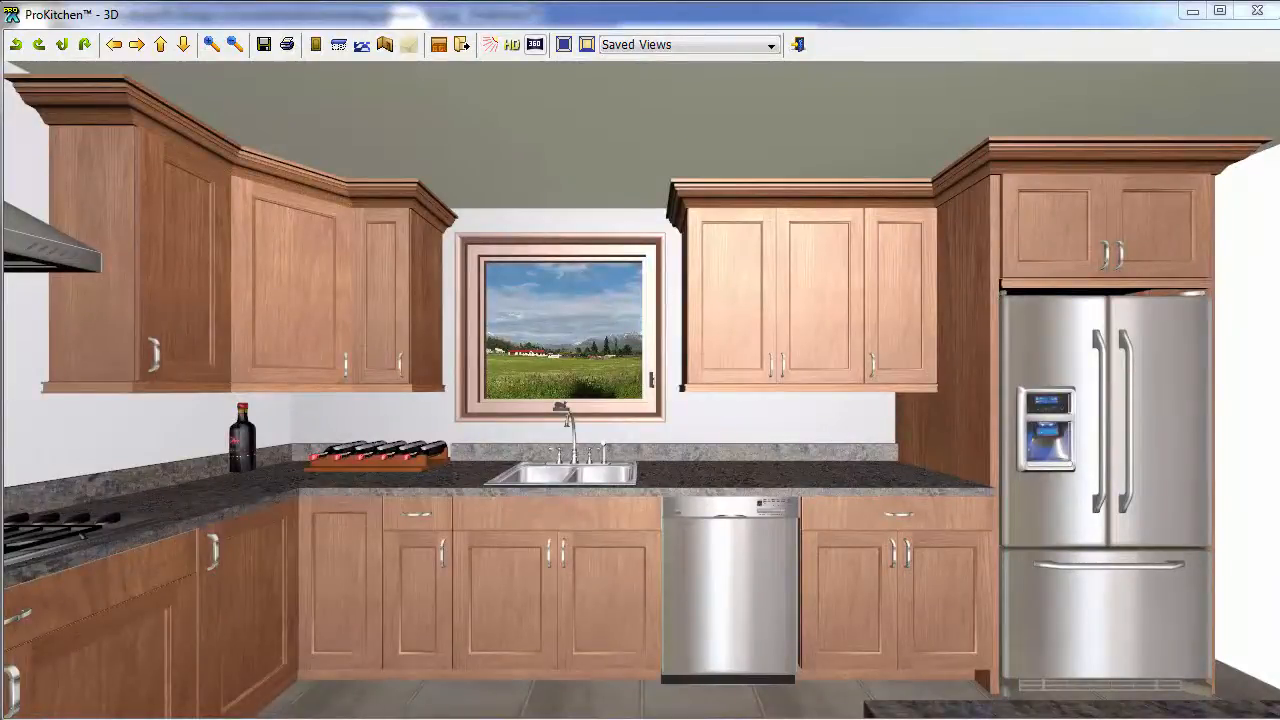
Start a panorama of the kitchen, bringing up Panorama Settings for traditionalcatalog_kemper_01.
left_click(536, 44)
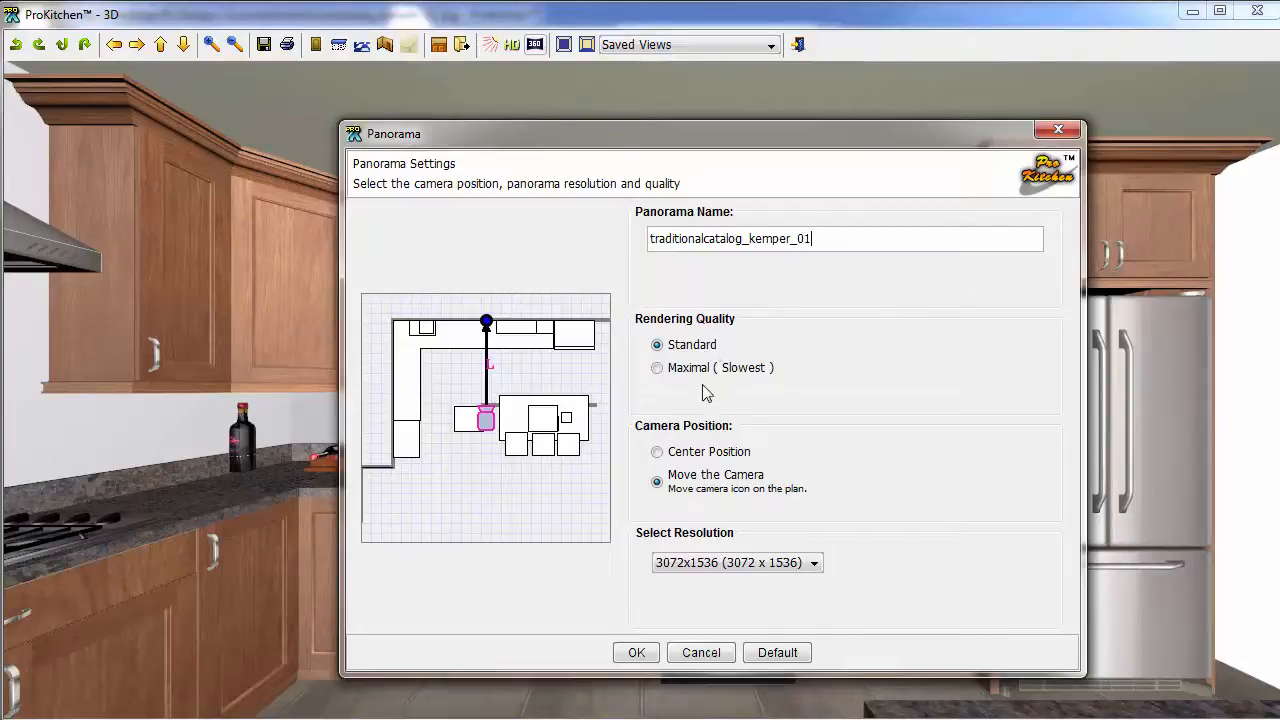
mouse_move(658, 452)
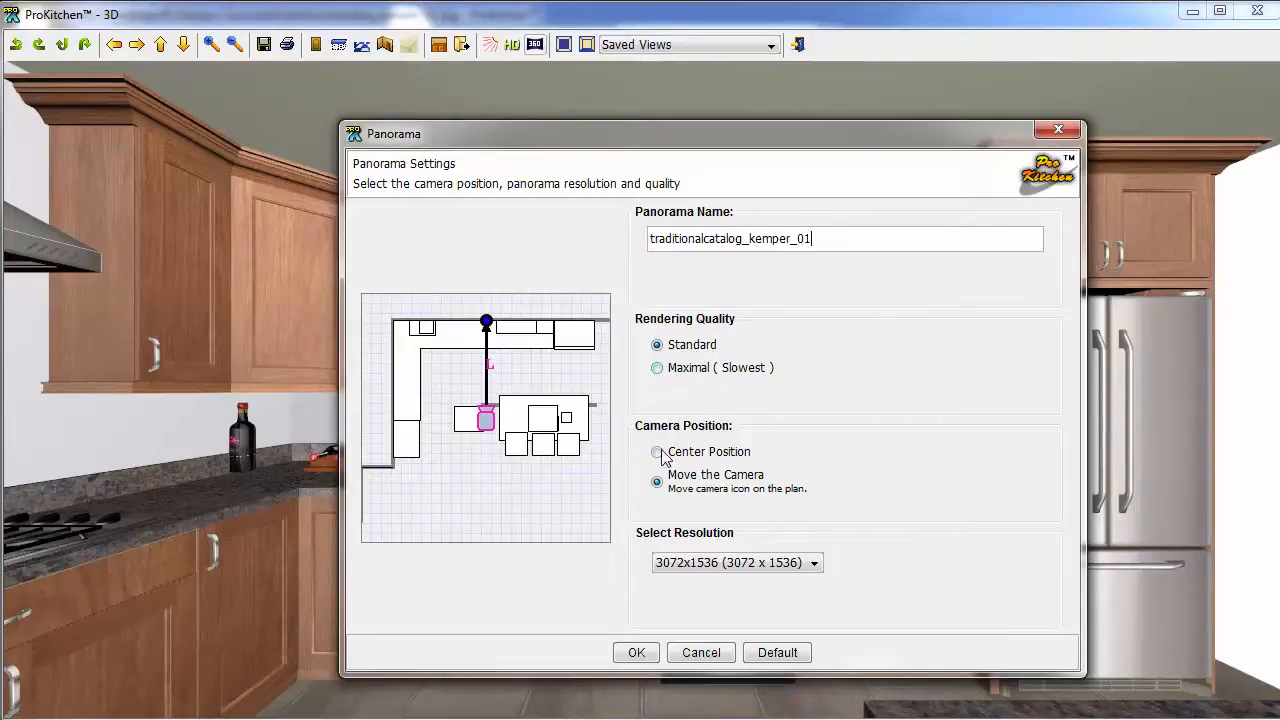
mouse_move(730, 450)
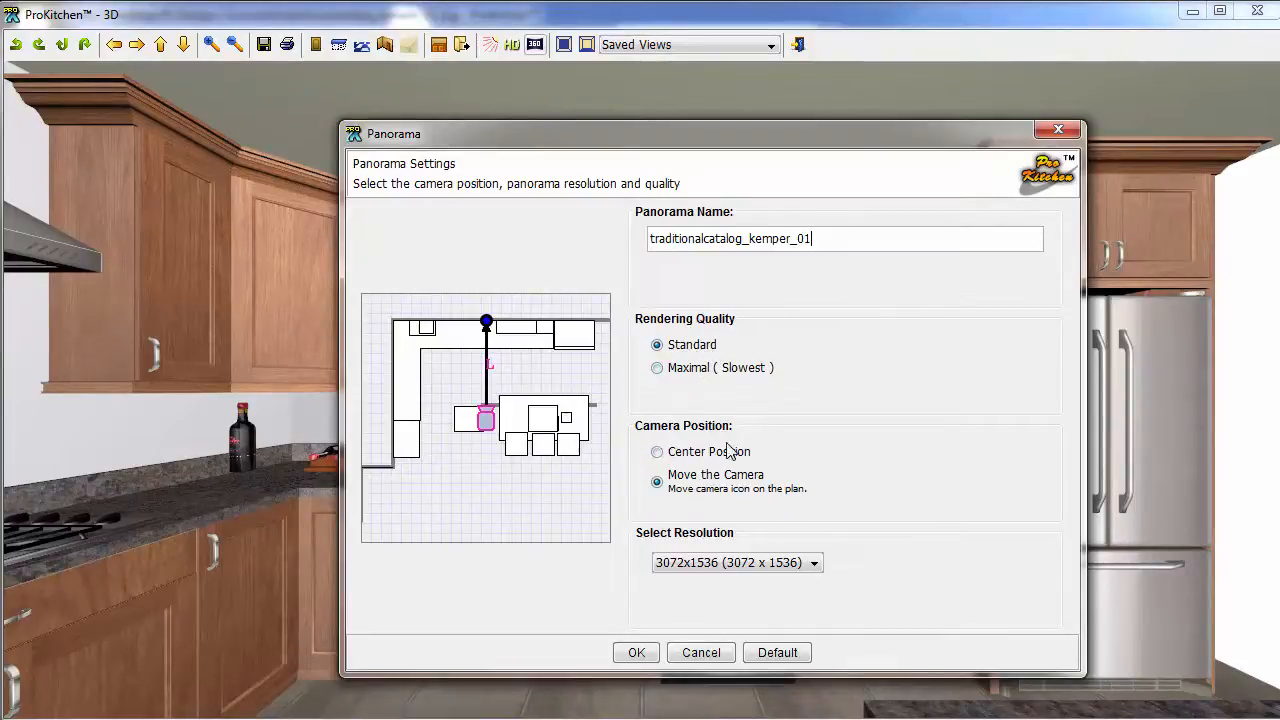
mouse_move(700, 496)
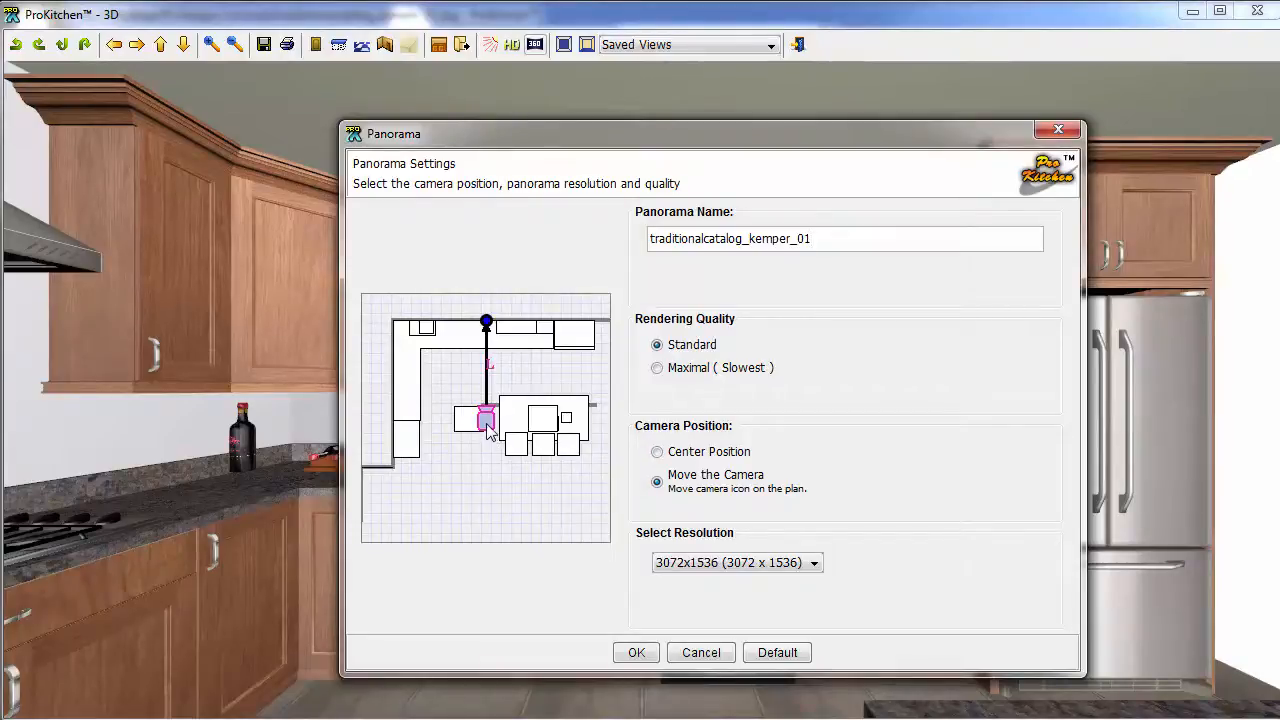
Move the panorama camera on the mini plan to the lower-left floor area below the island.
left_click_drag(484, 418, 544, 502)
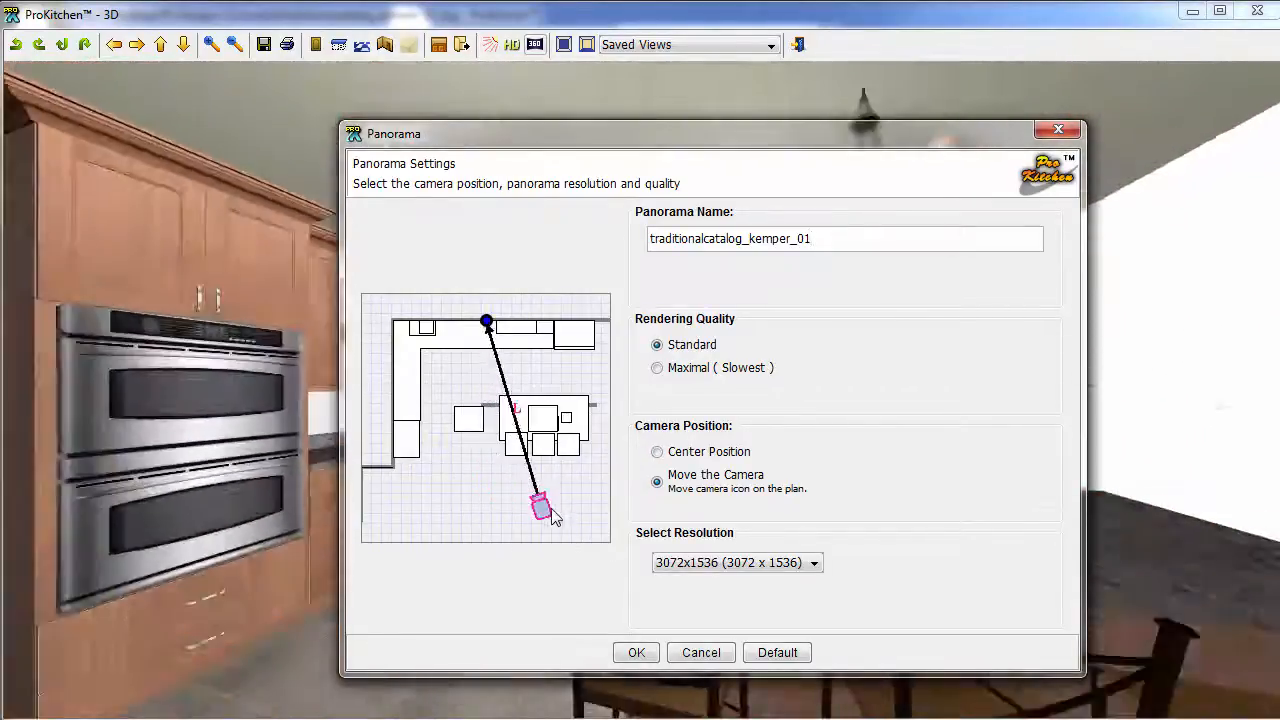
left_click_drag(544, 504, 516, 520)
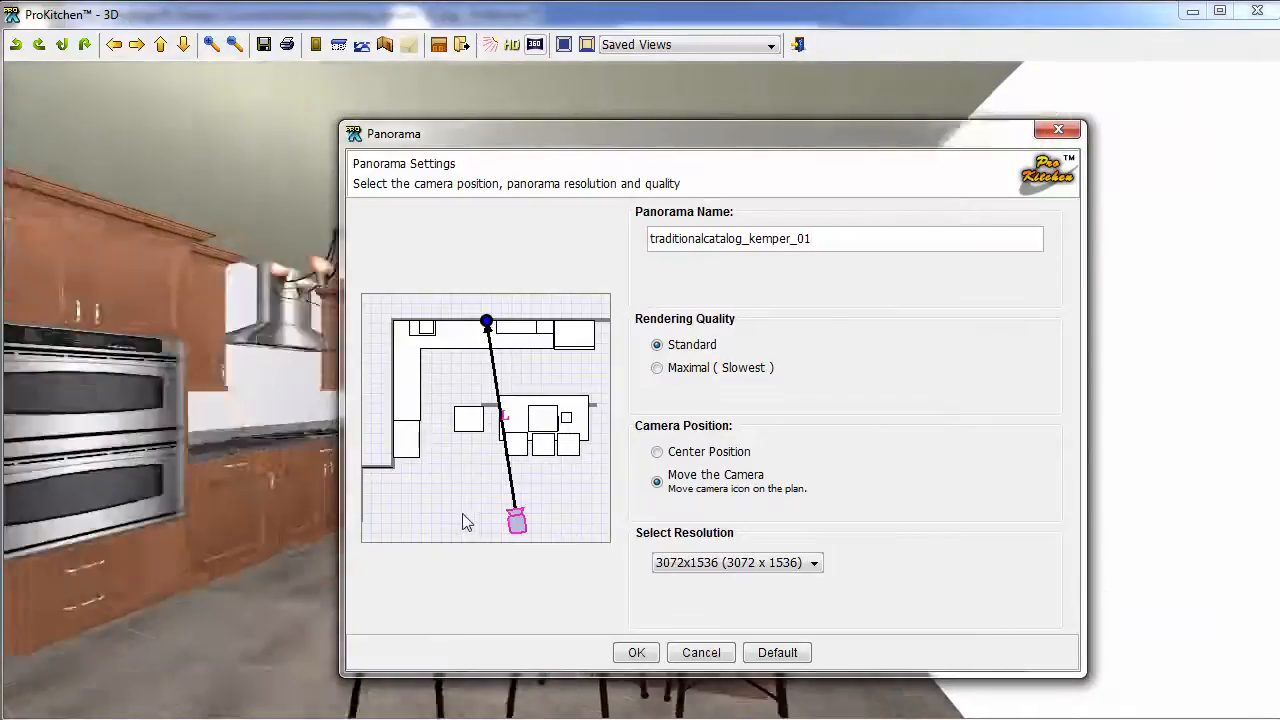
left_click_drag(516, 520, 420, 502)
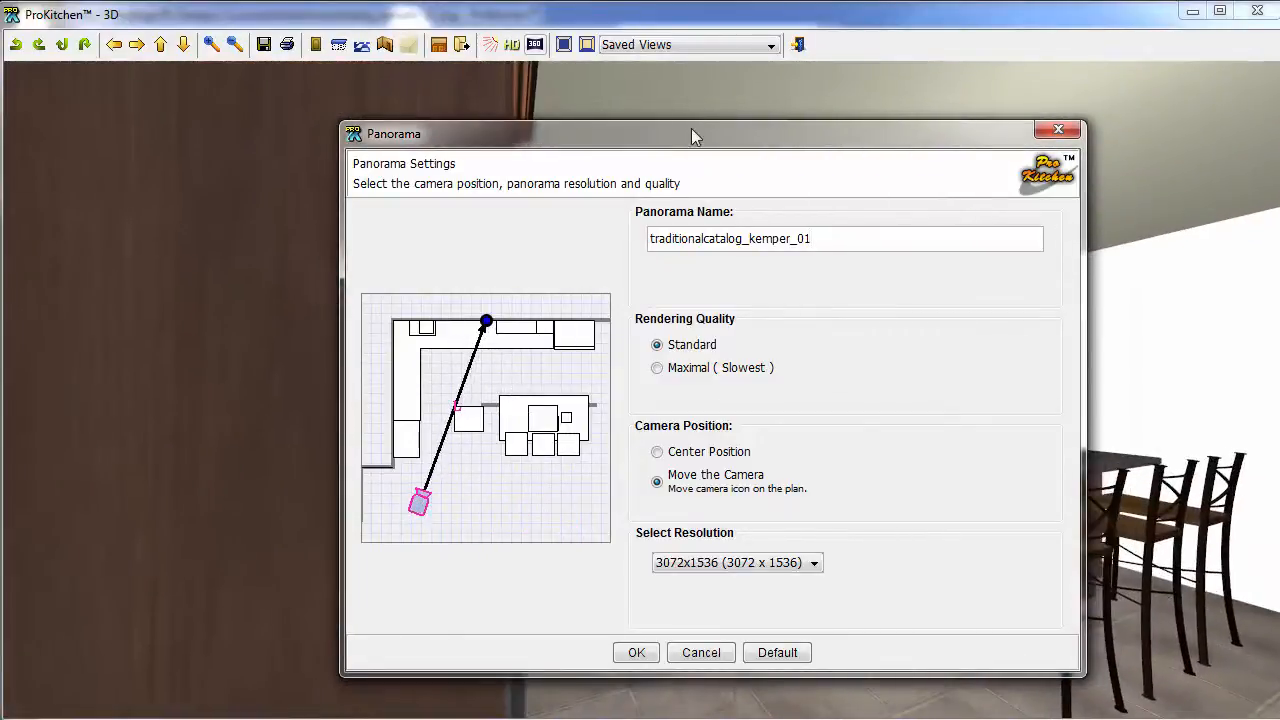
left_click(636, 652)
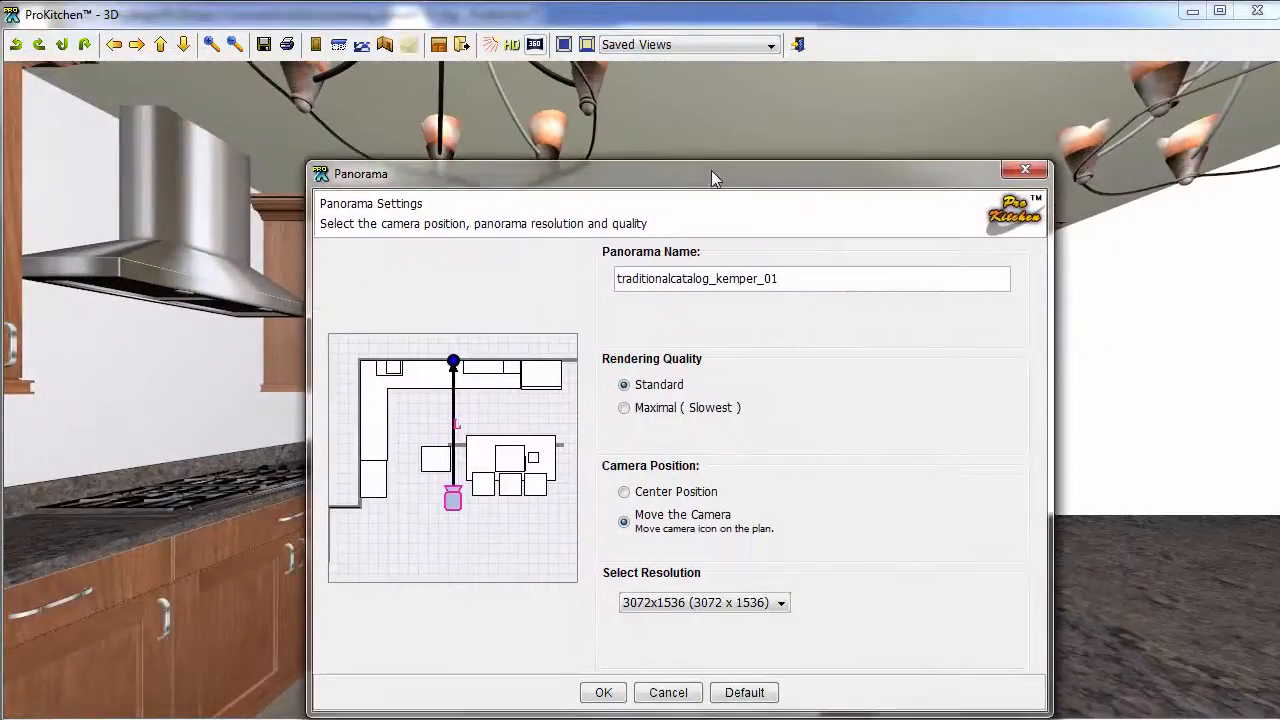
left_click_drag(716, 174, 716, 152)
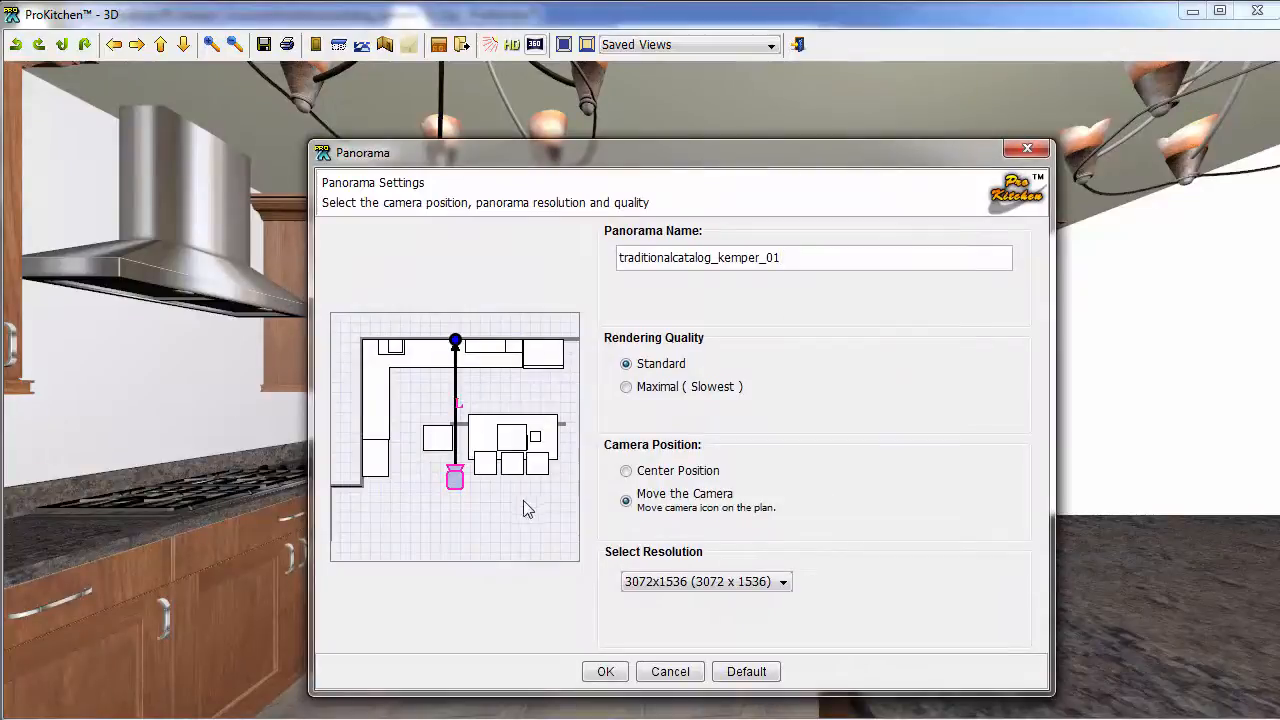
mouse_move(664, 584)
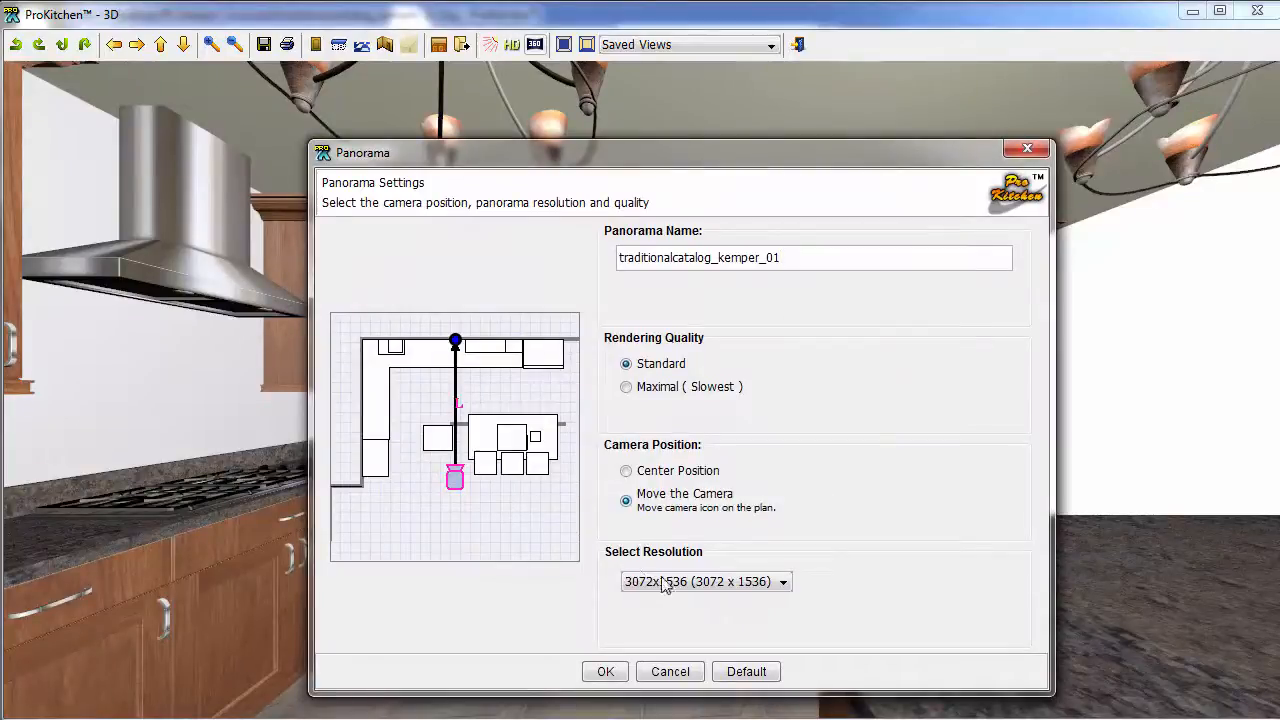
Keep the 3072x1536 resolution and confirm to generate the panorama.
left_click(782, 580)
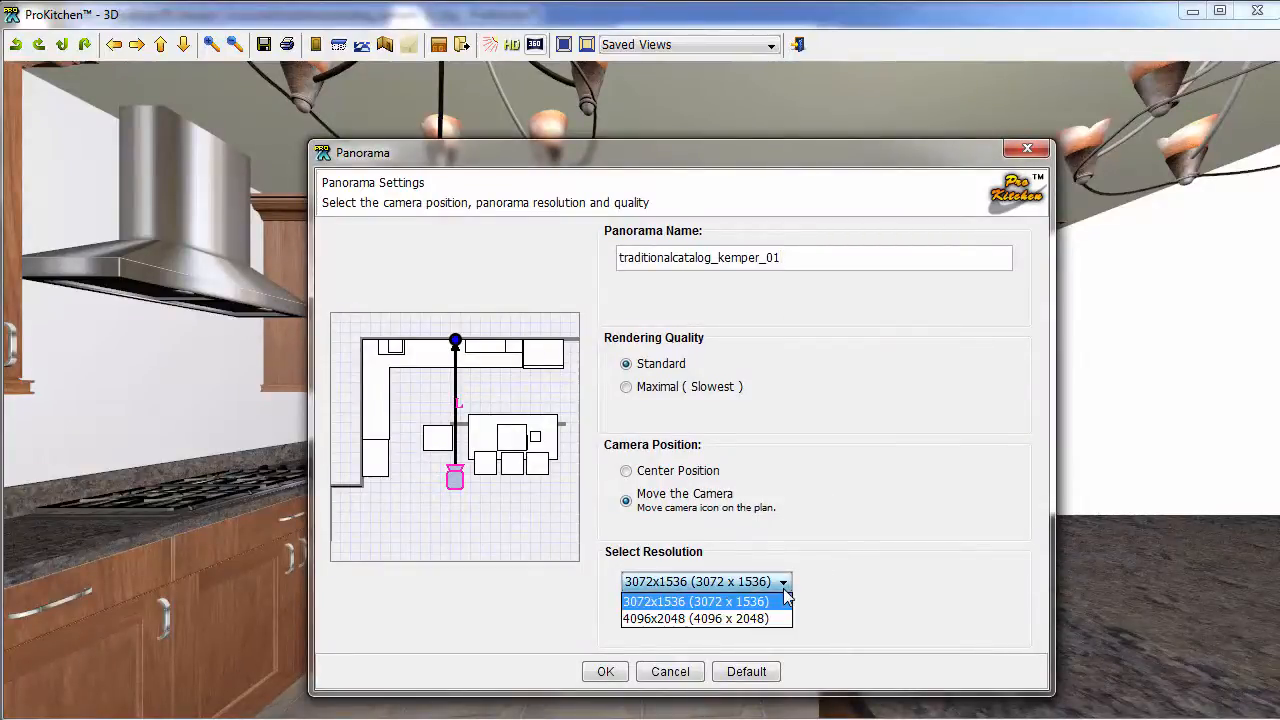
mouse_move(770, 596)
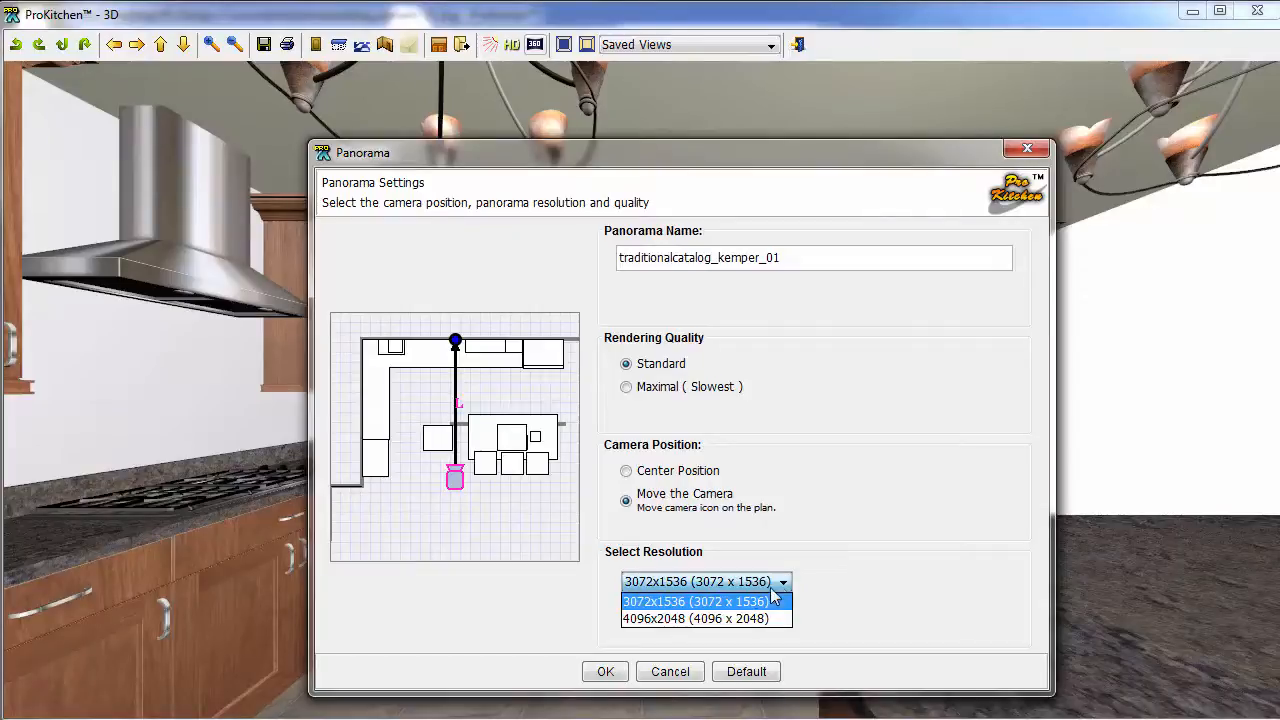
left_click(696, 600)
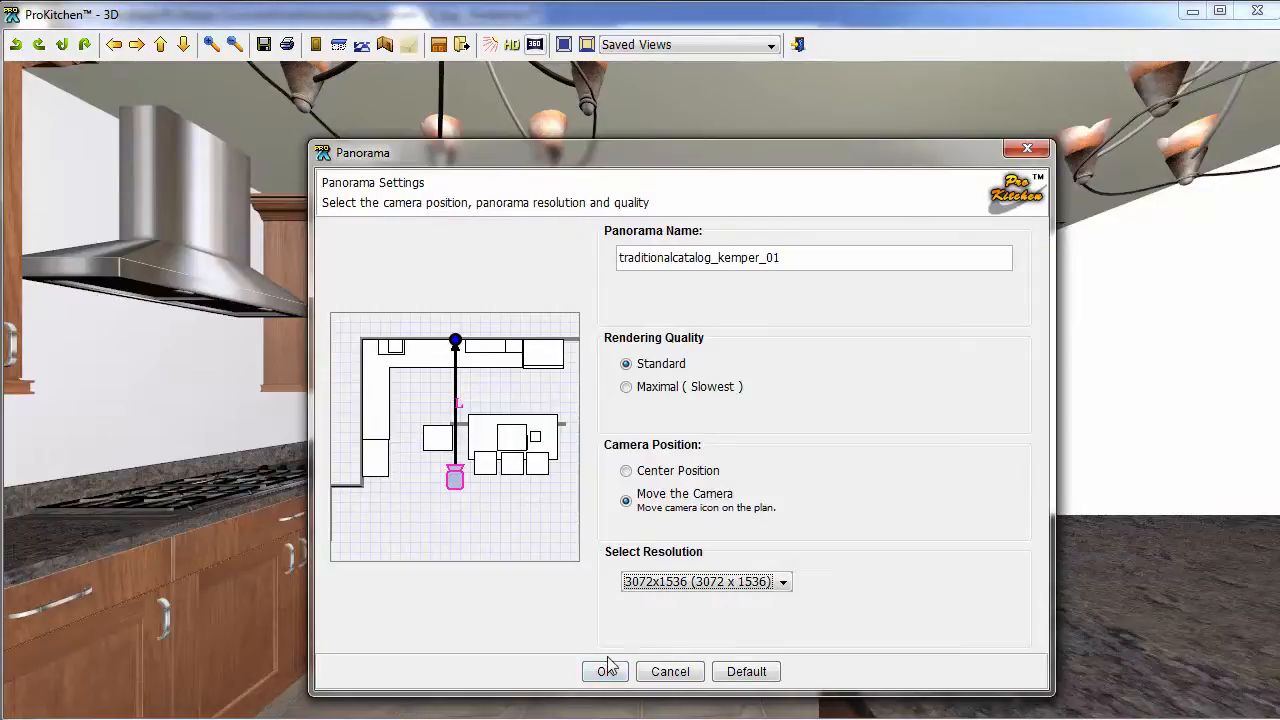
left_click(604, 672)
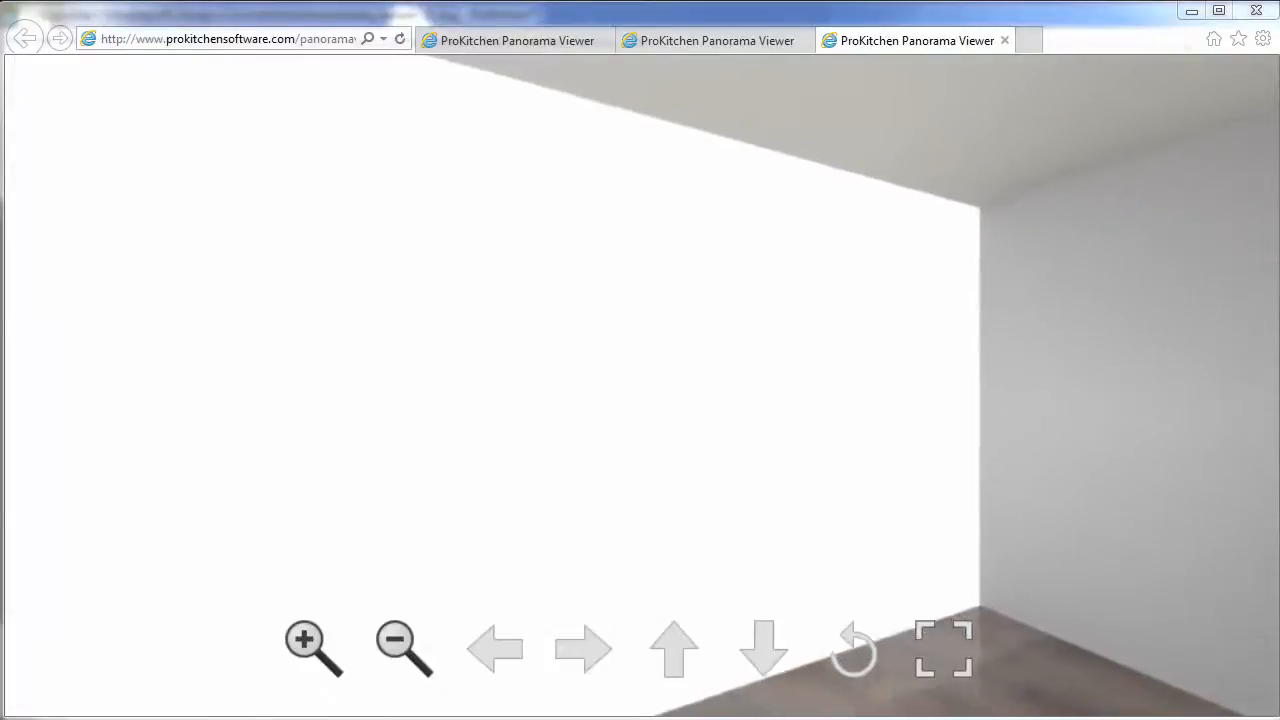
Rotate and widen the view past the wall ovens, cooktop, hood, sink window and refrigerator.
left_click(584, 648)
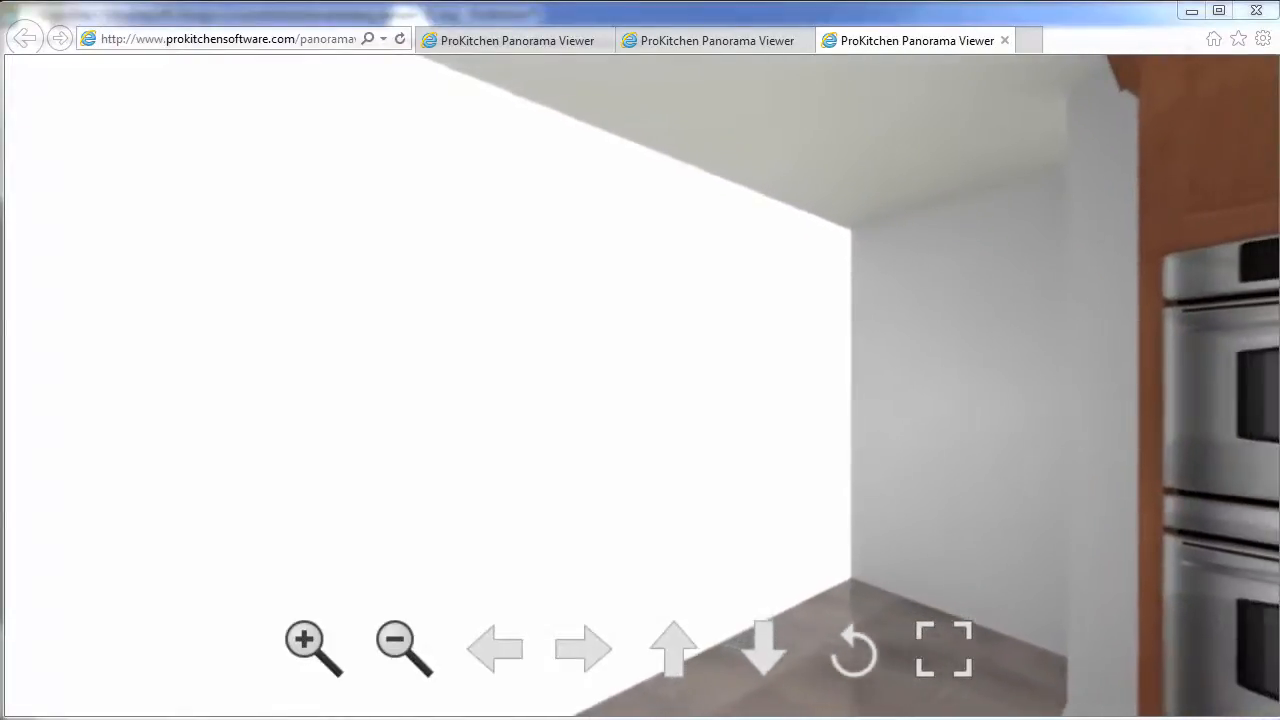
left_click(584, 648)
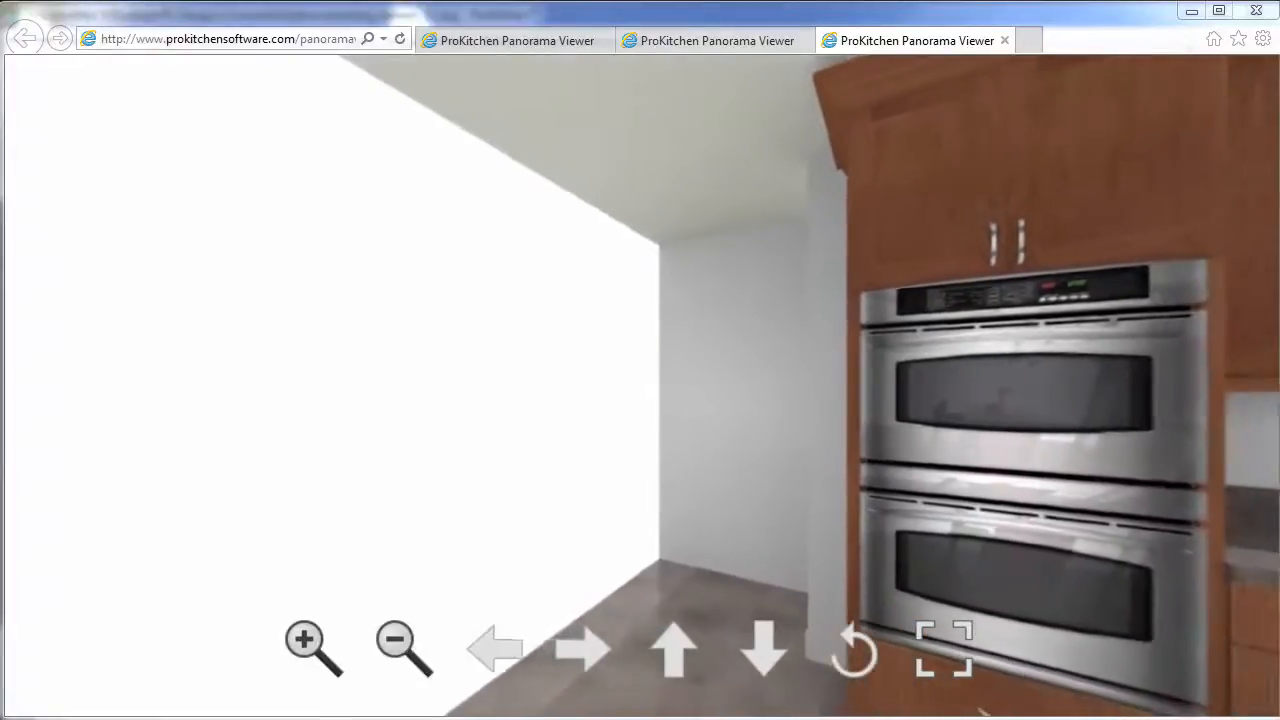
left_click(584, 648)
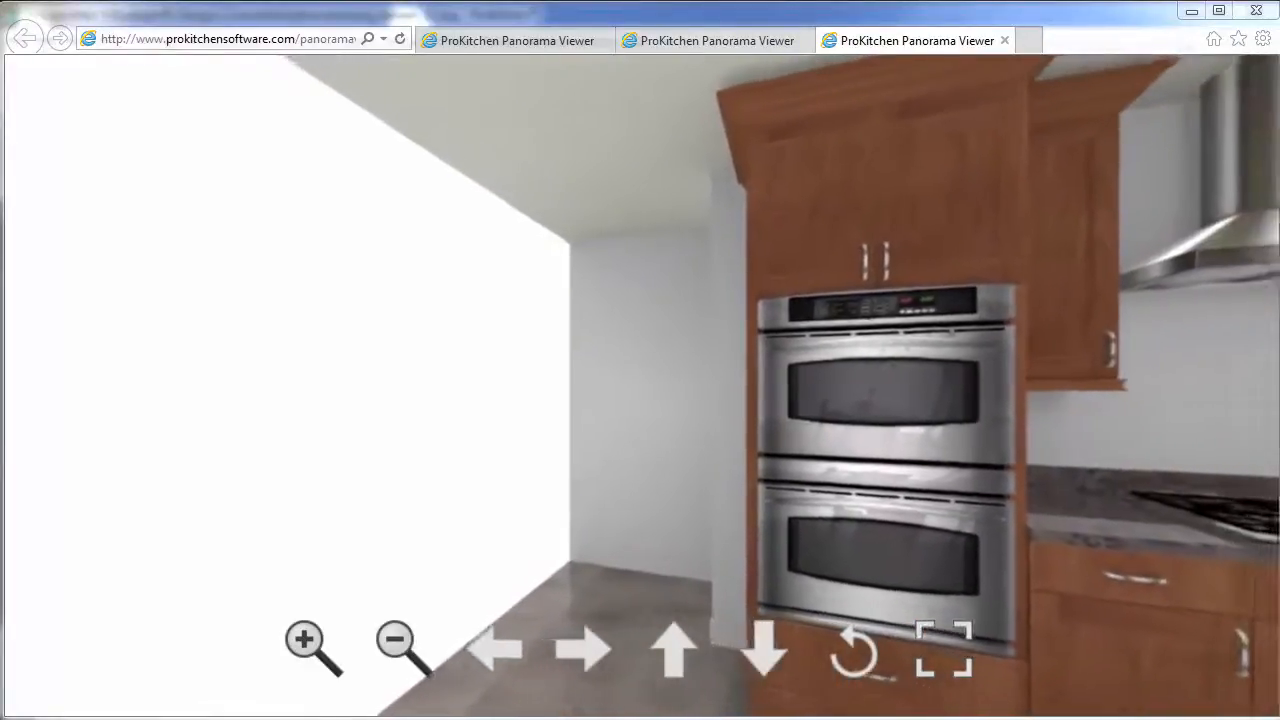
left_click(496, 648)
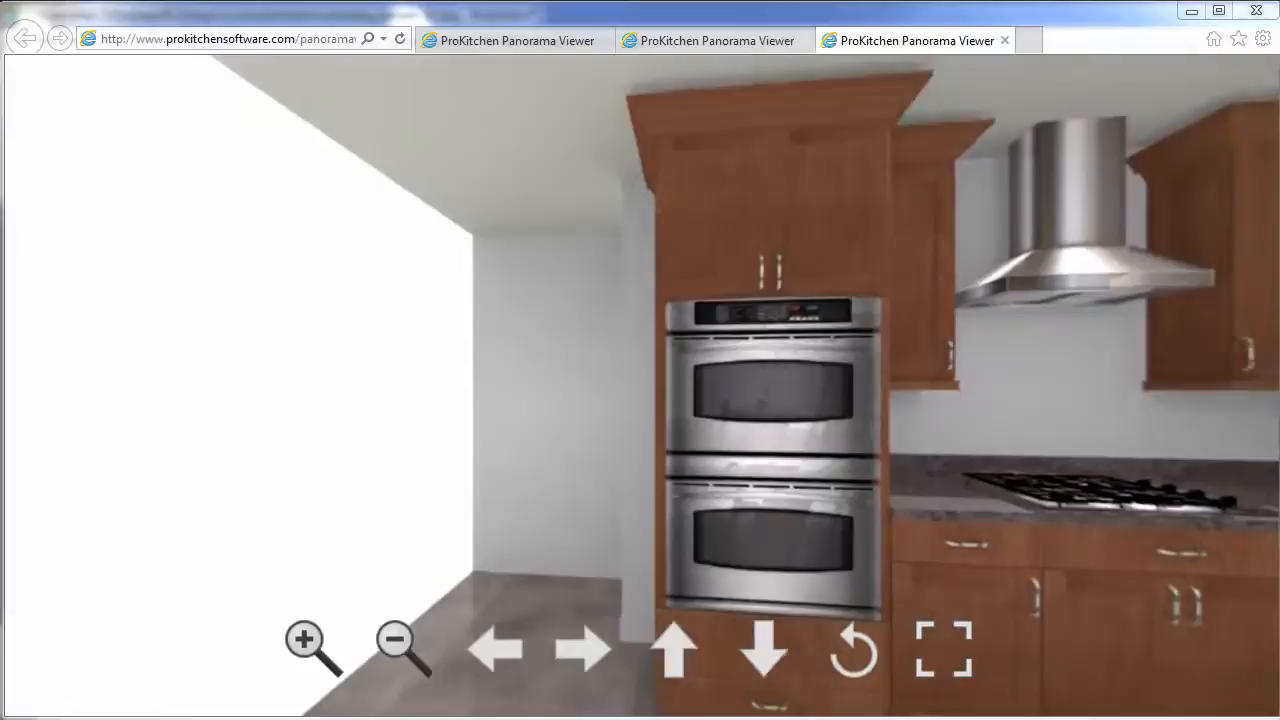
left_click(584, 648)
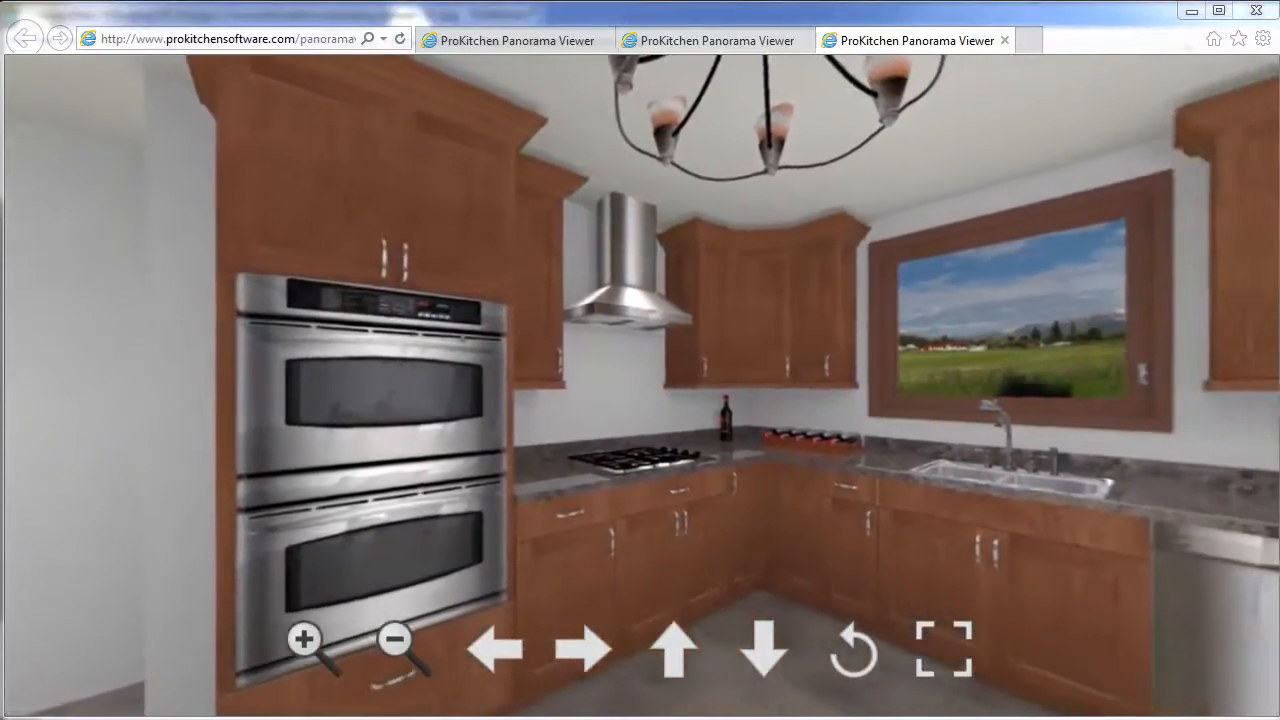
left_click(304, 640)
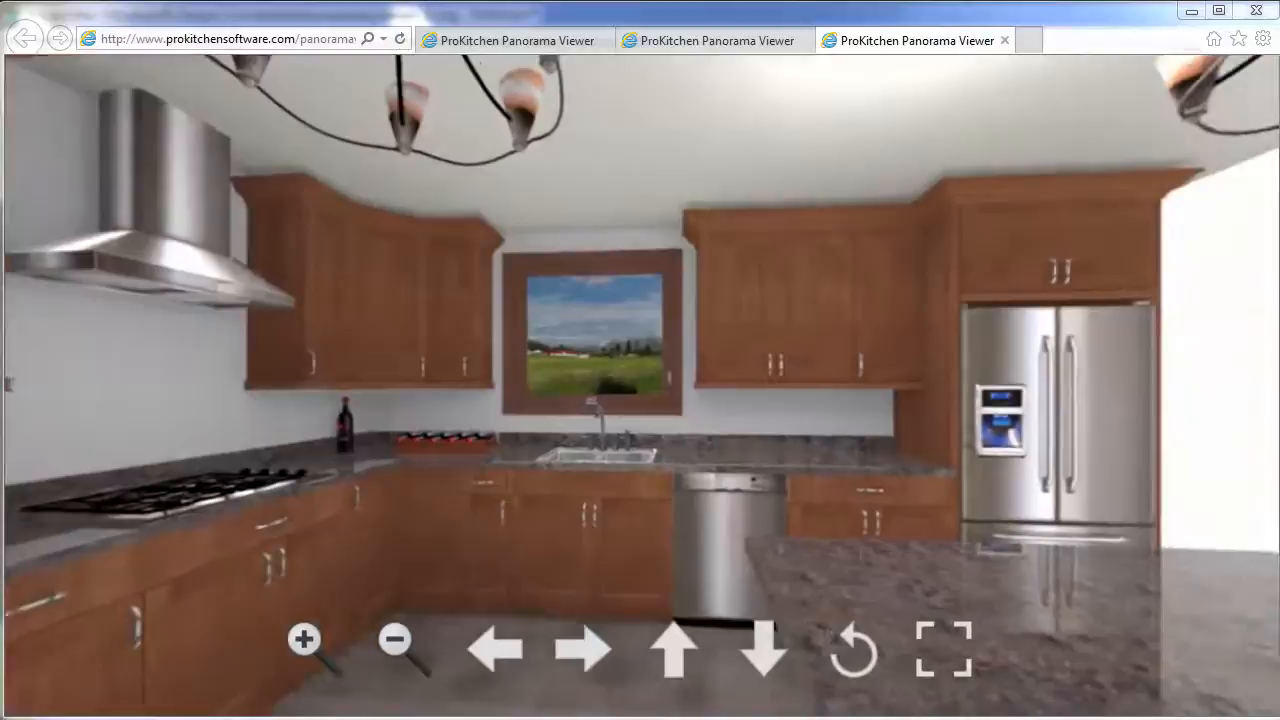
left_click(584, 648)
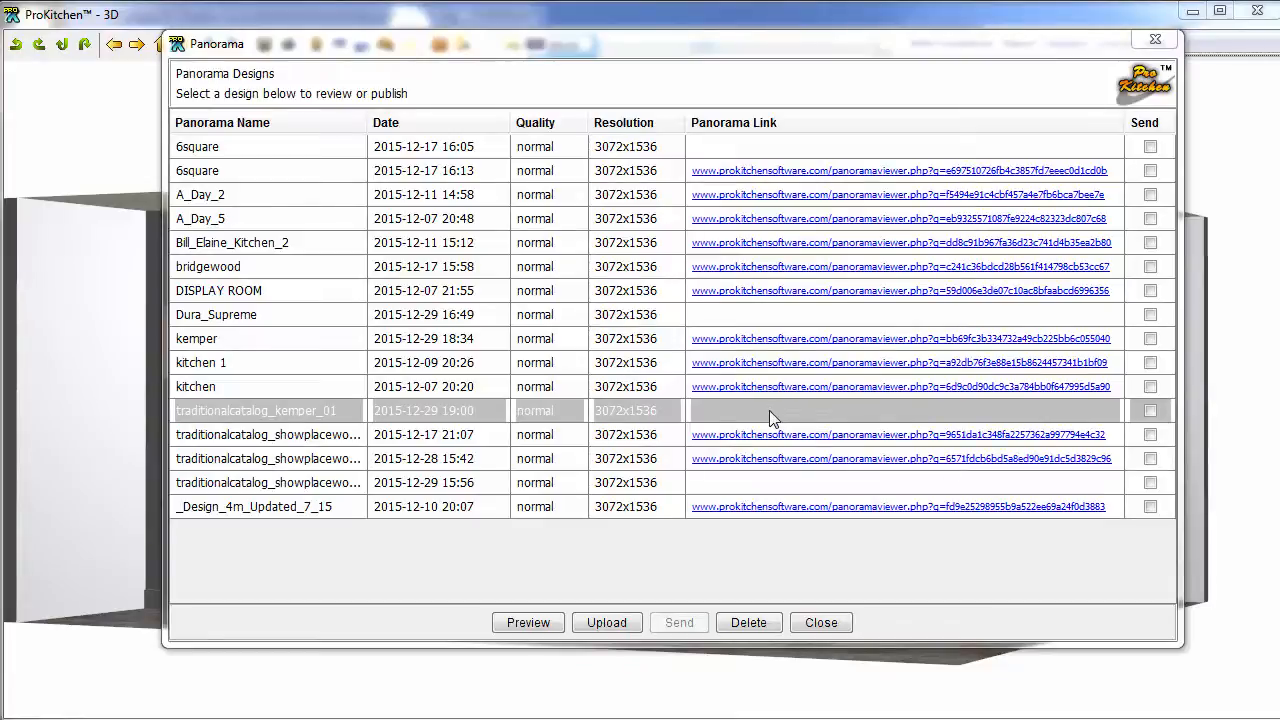
mouse_move(784, 322)
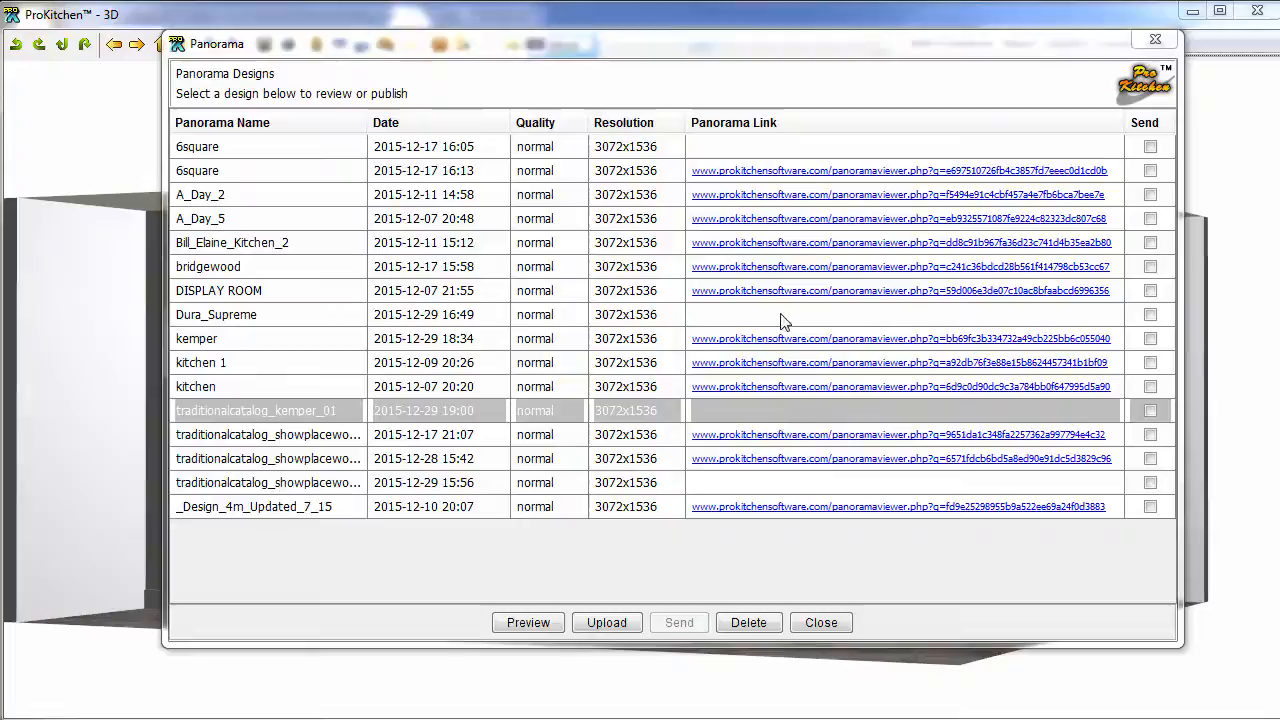
mouse_move(804, 320)
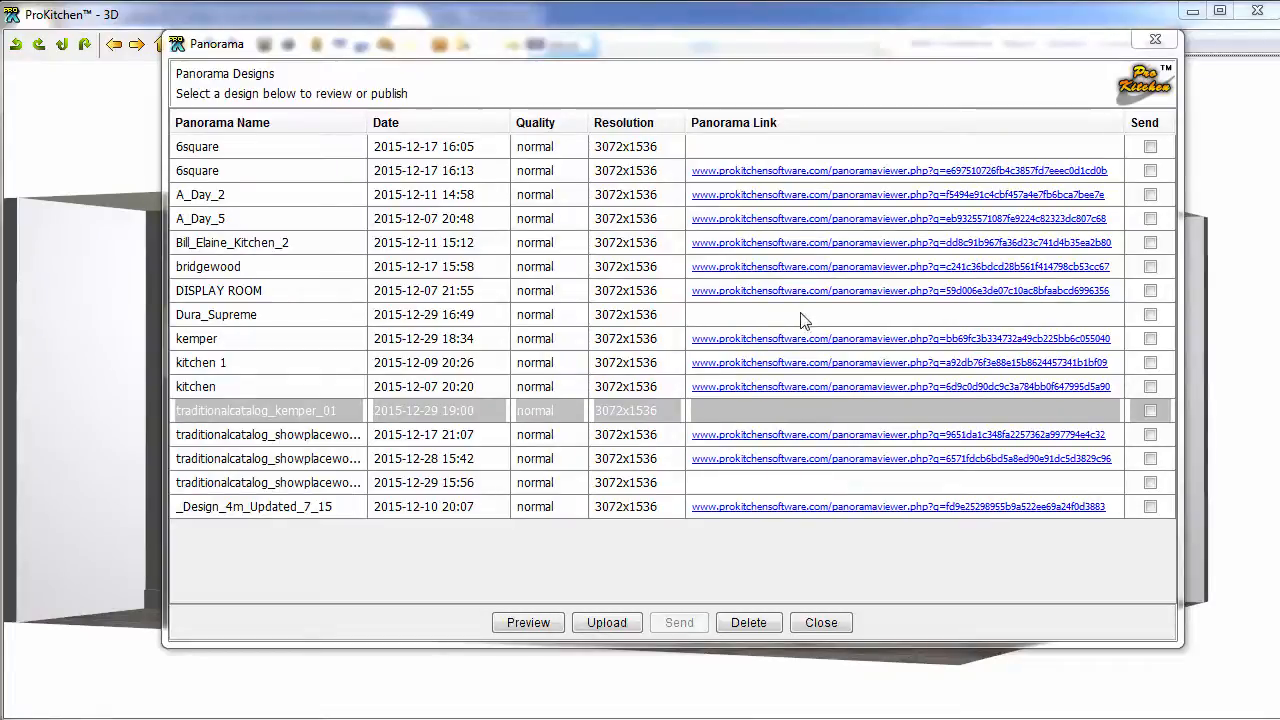
mouse_move(790, 280)
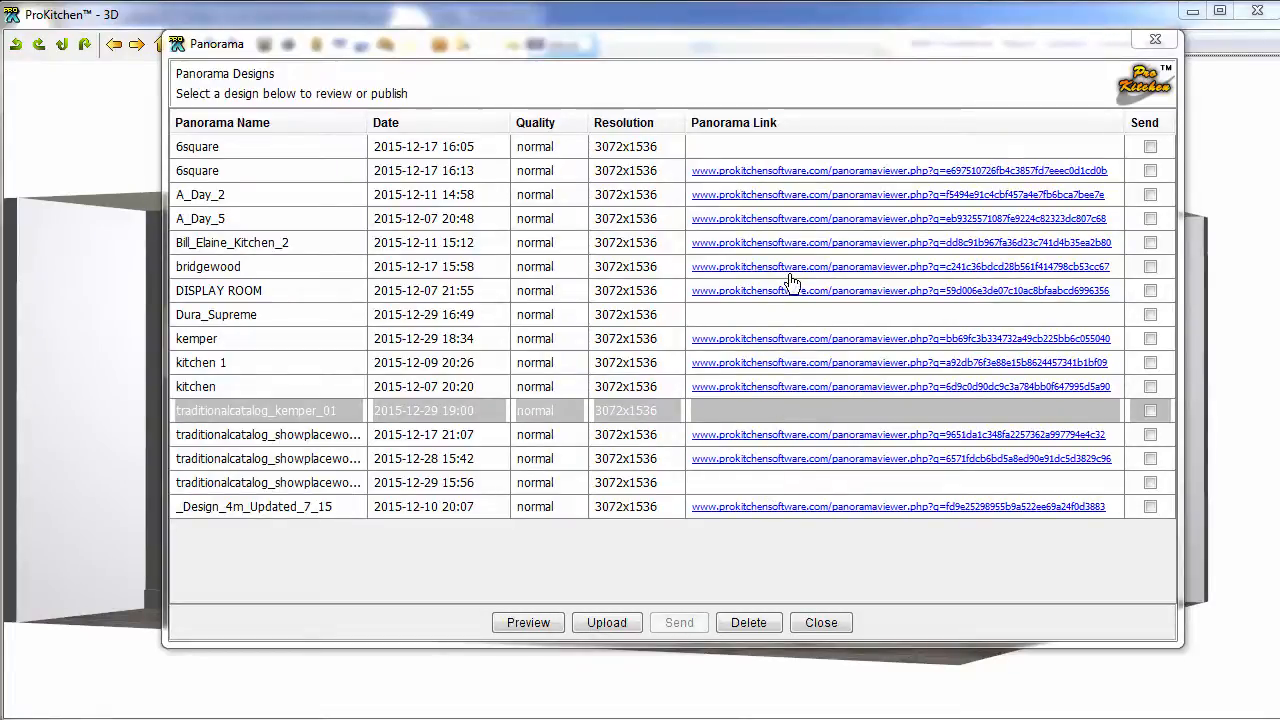
mouse_move(780, 540)
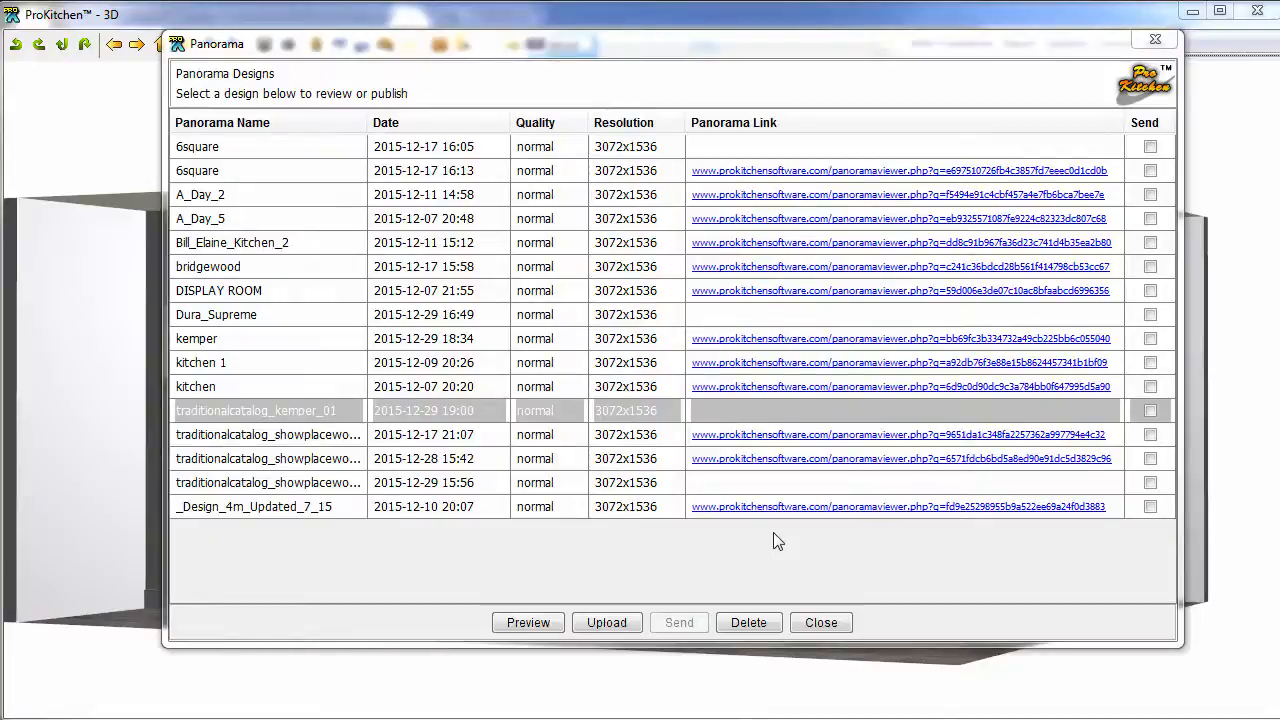
mouse_move(716, 516)
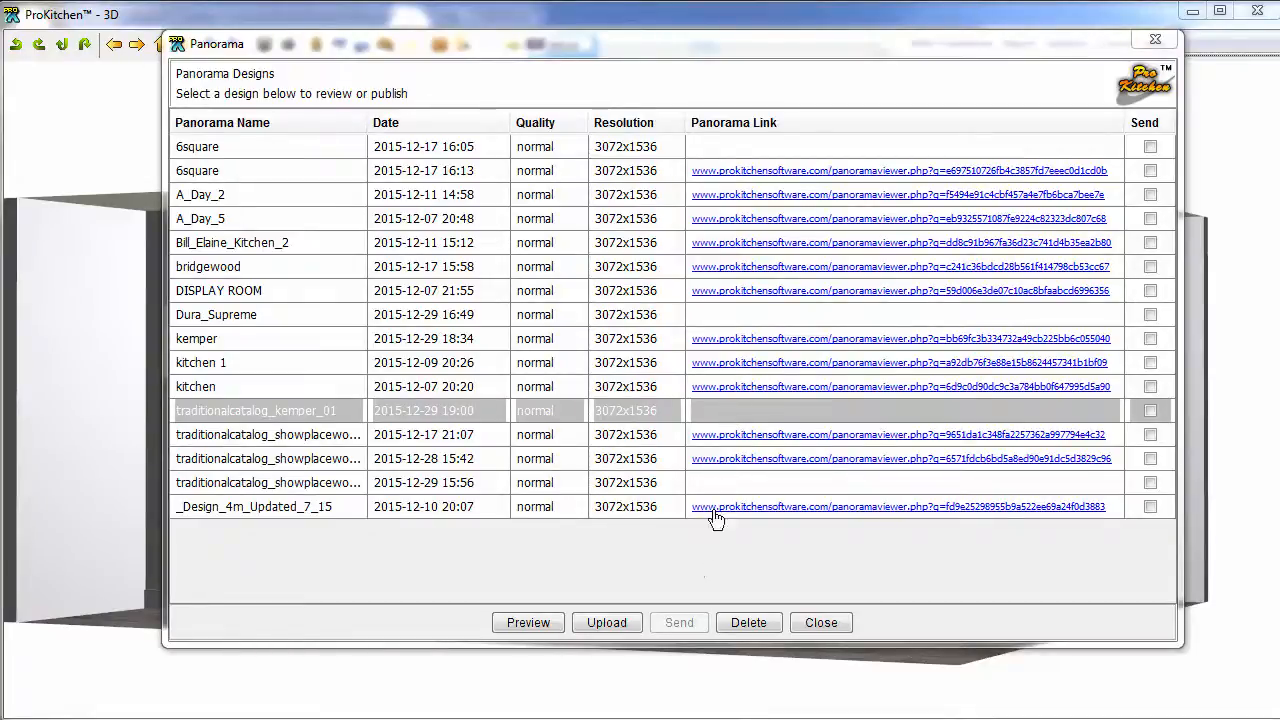
Upload traditionalcatalog_kemper_01 for a link, tick it for sending and start the email.
left_click(606, 622)
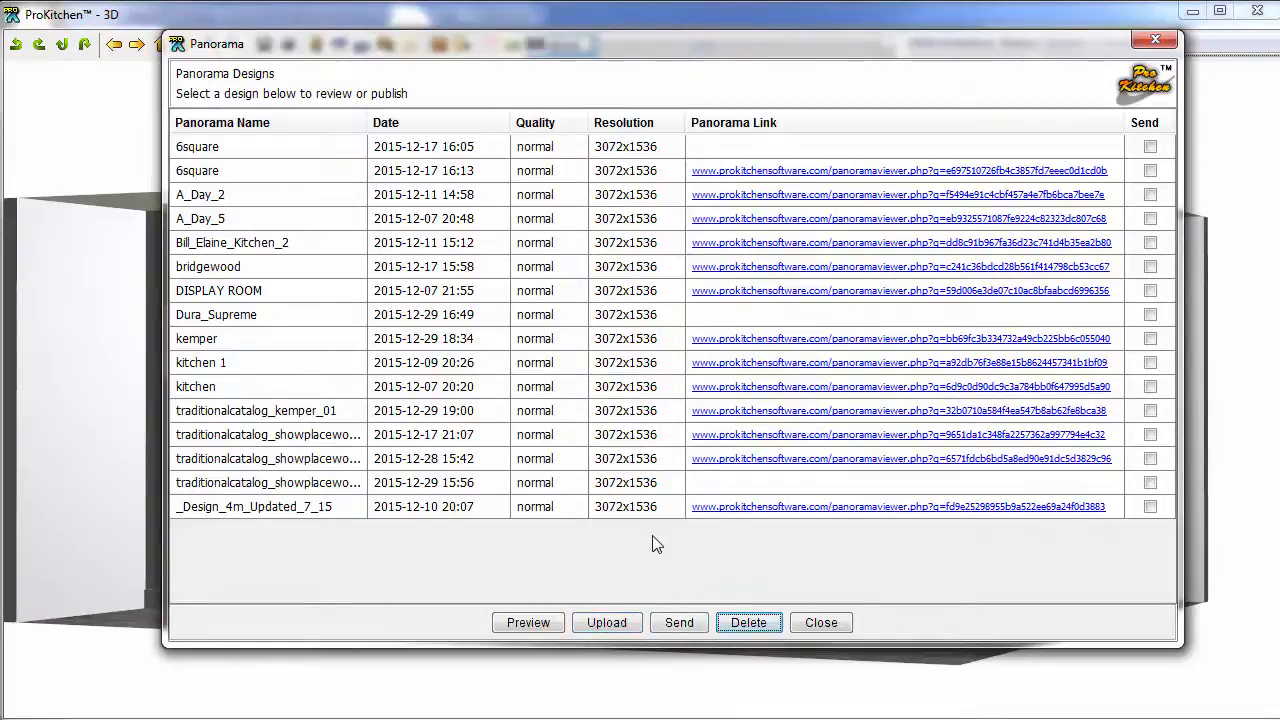
mouse_move(780, 414)
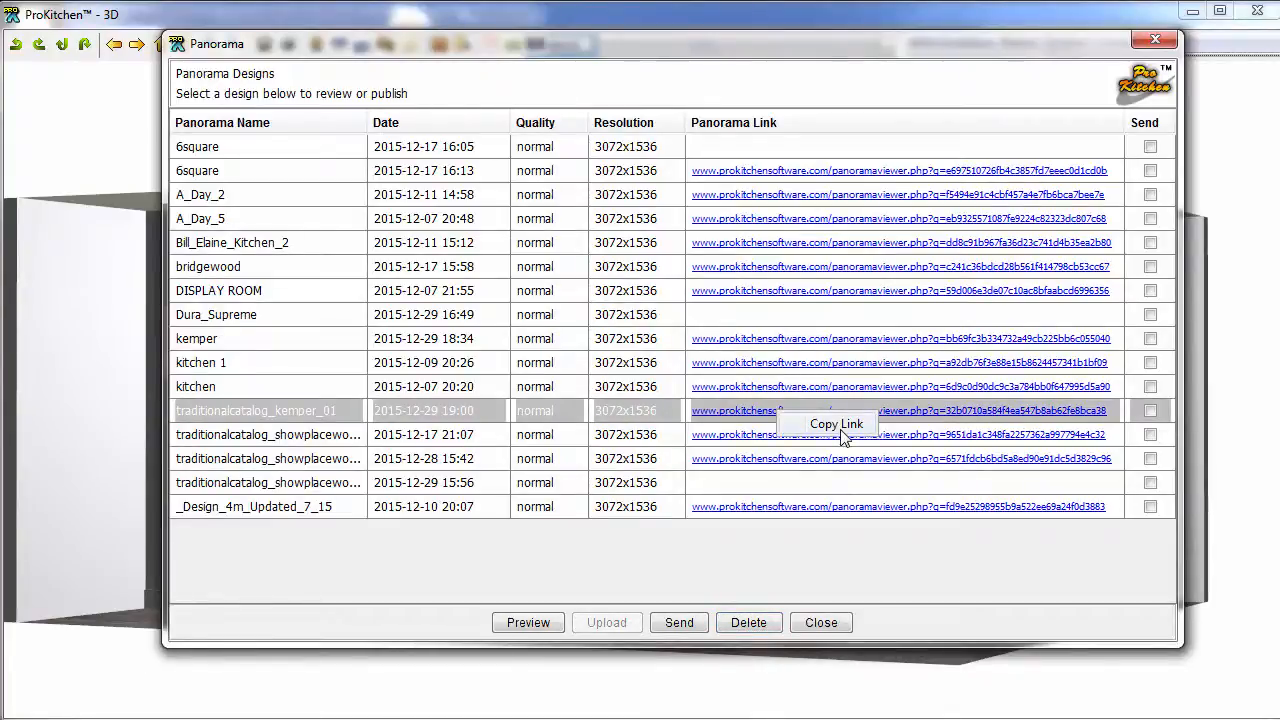
mouse_move(1150, 420)
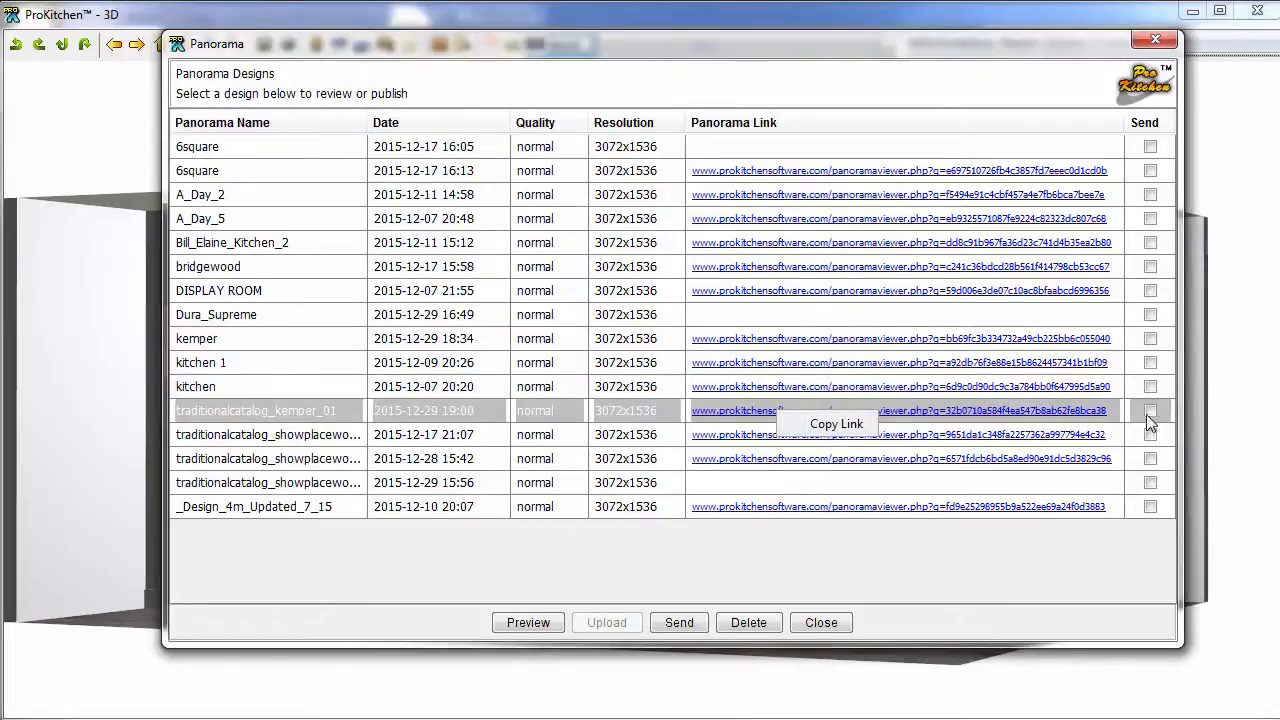
left_click(1150, 410)
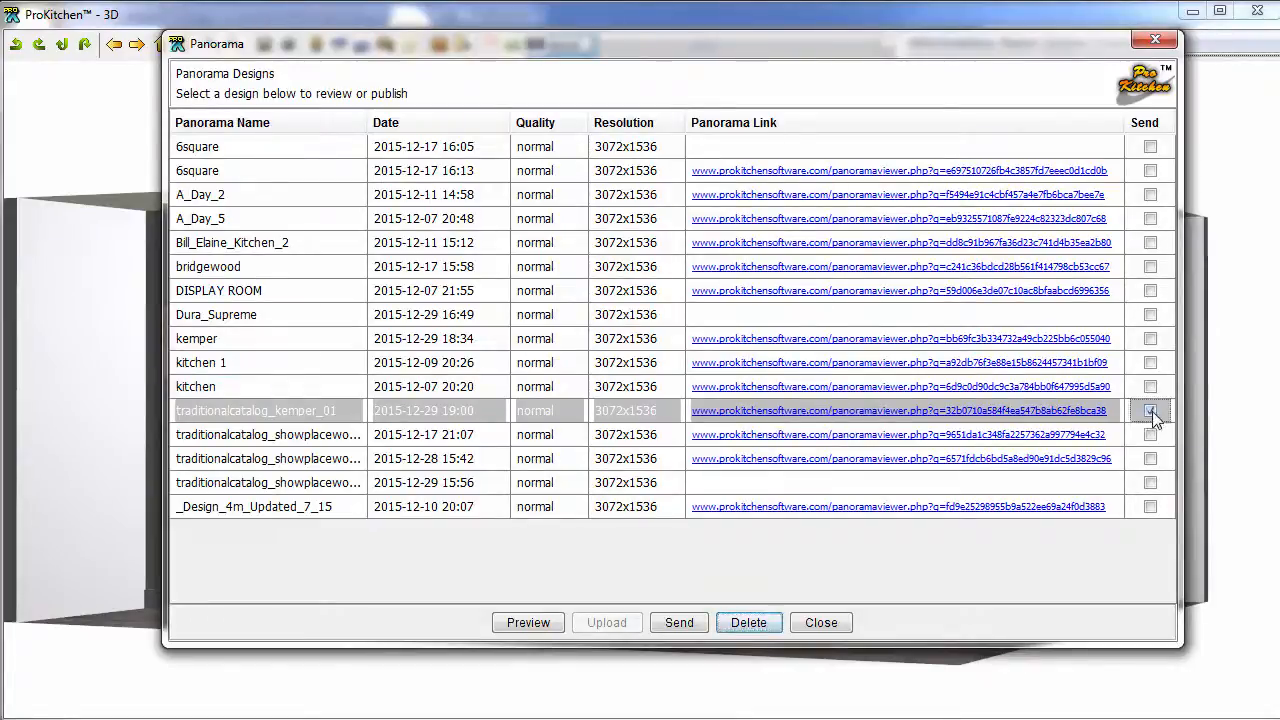
left_click(1150, 410)
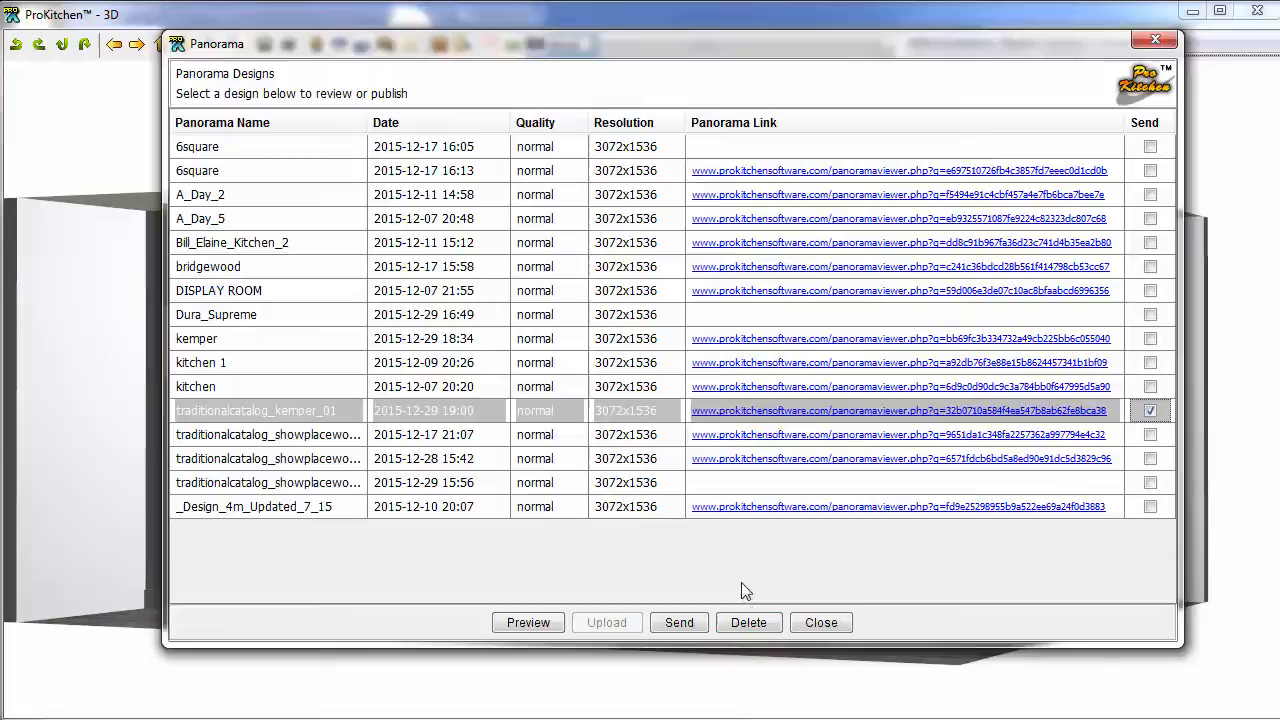
mouse_move(1016, 482)
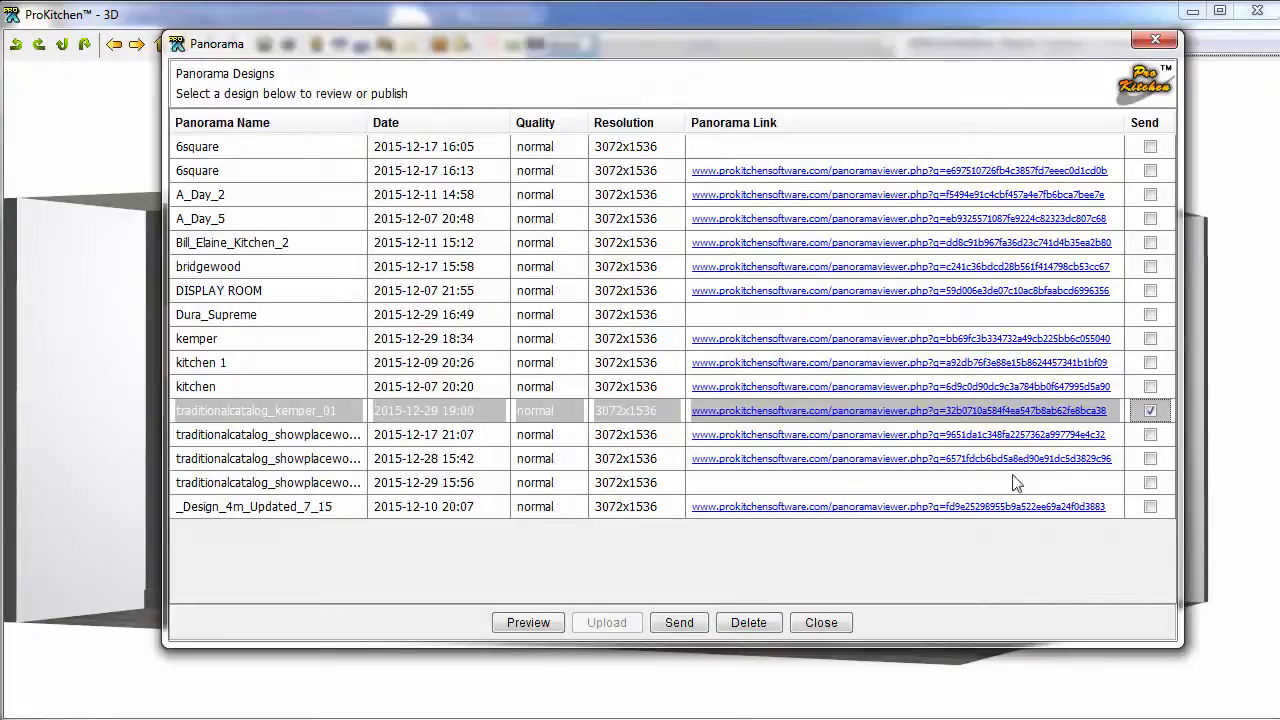
mouse_move(616, 632)
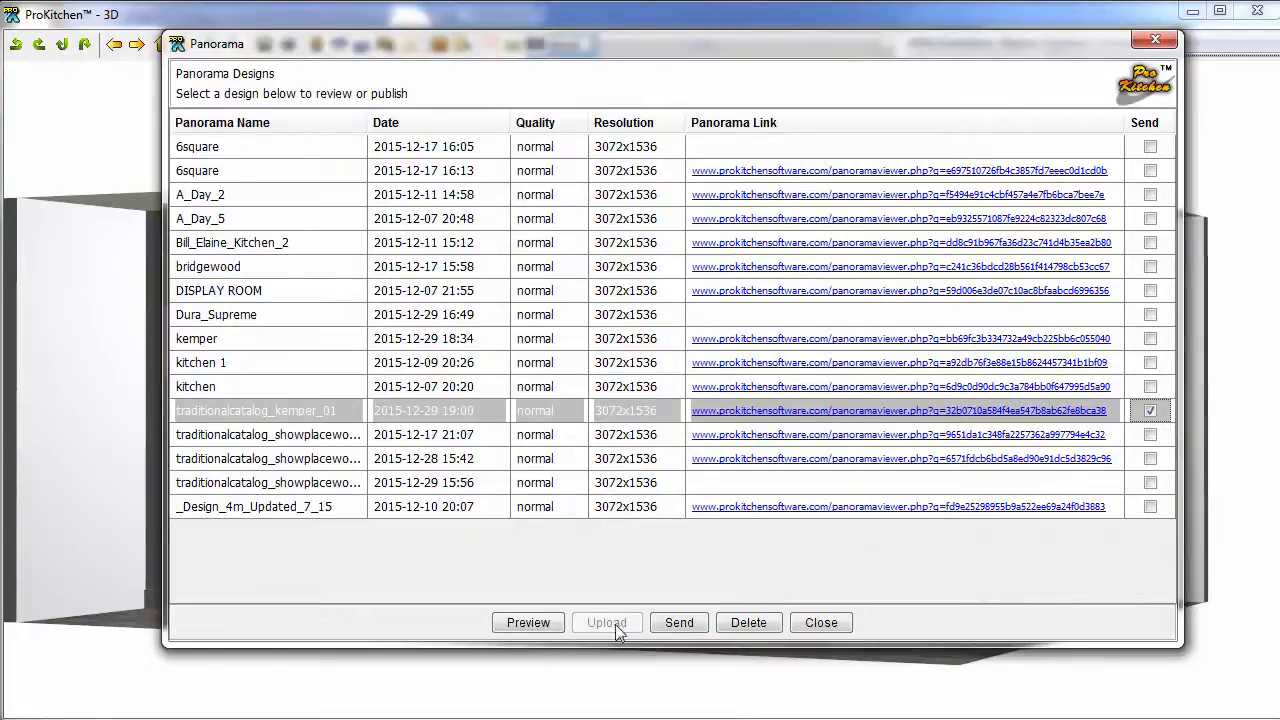
left_click(678, 622)
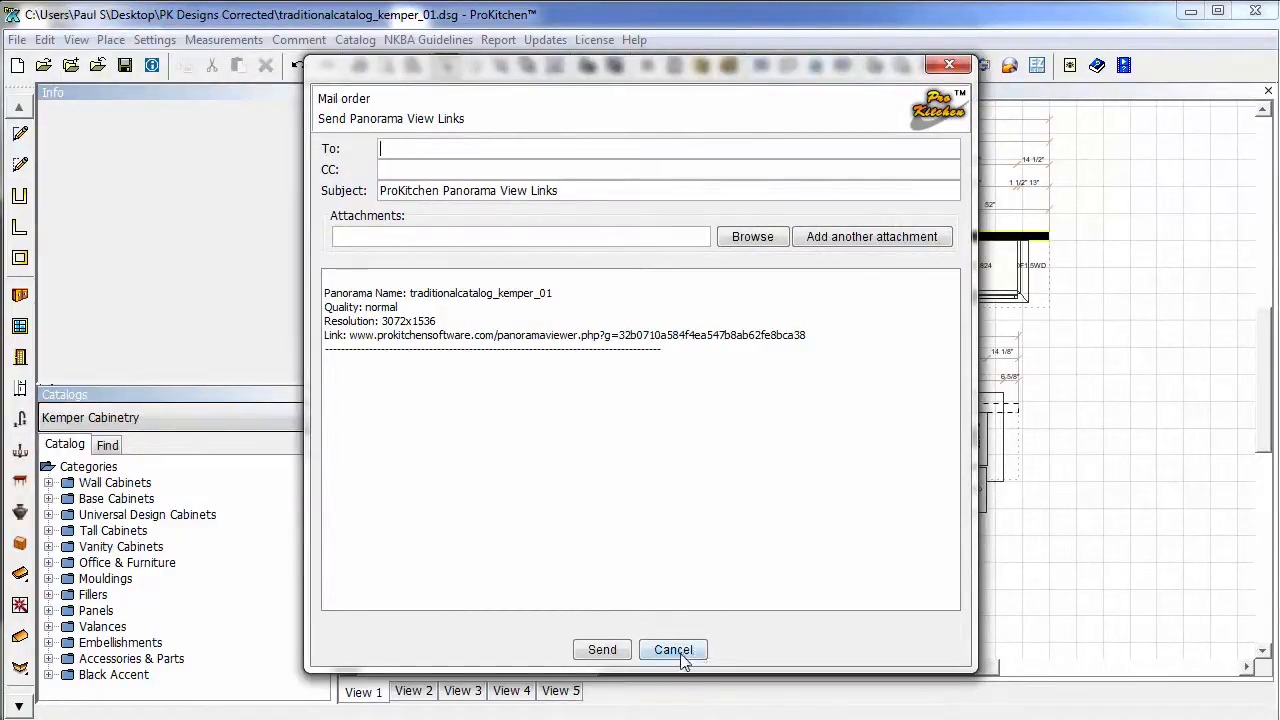
Cancel the mail order form and close the Panorama Designs list.
left_click(672, 648)
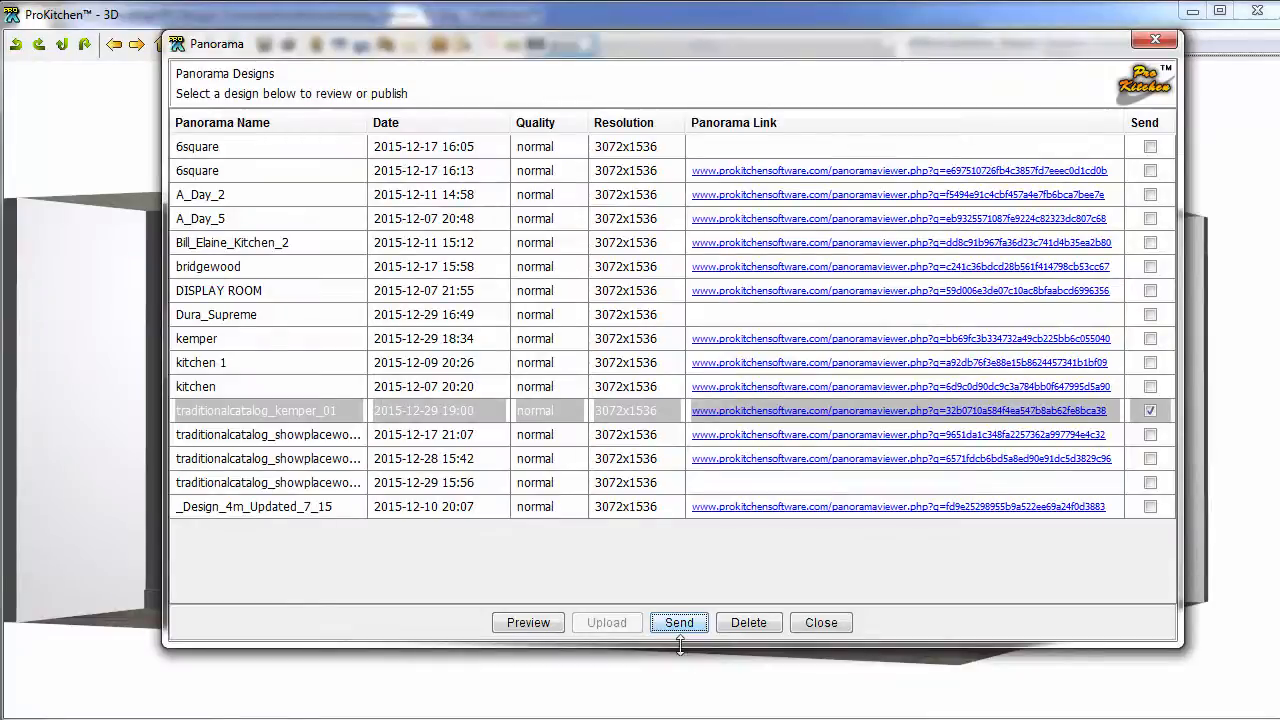
mouse_move(680, 622)
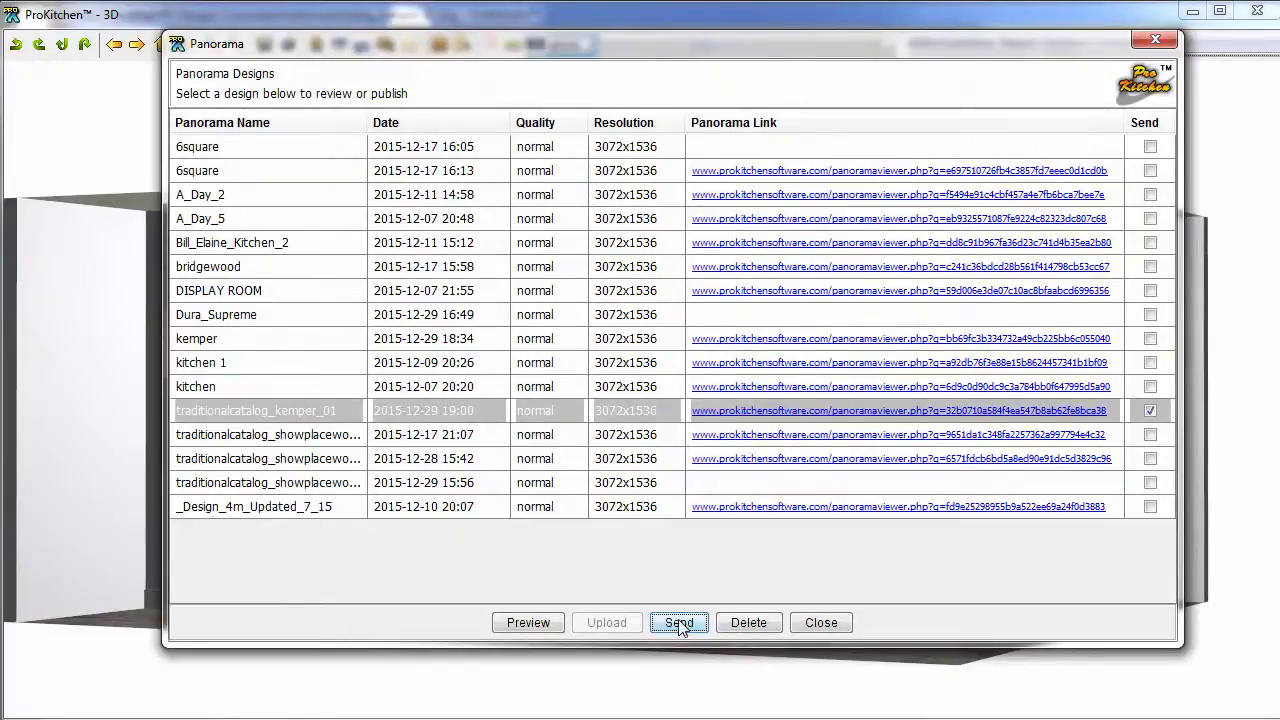
mouse_move(820, 622)
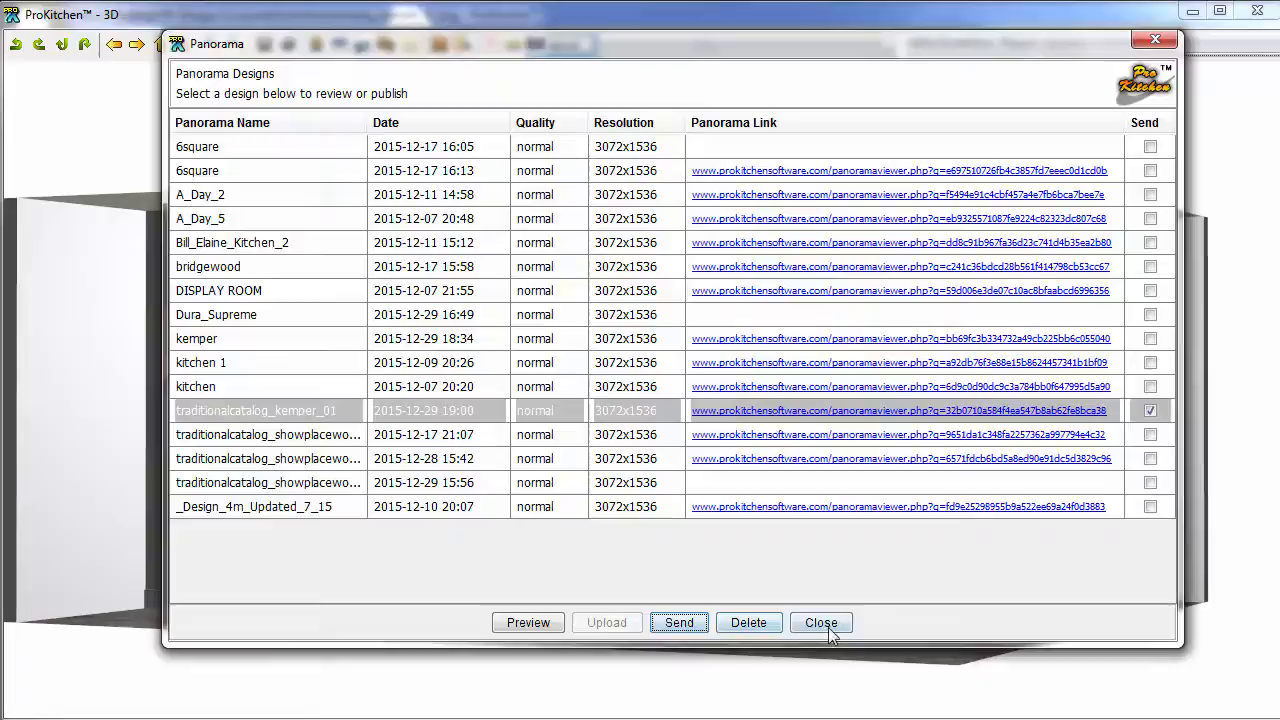
mouse_move(1156, 40)
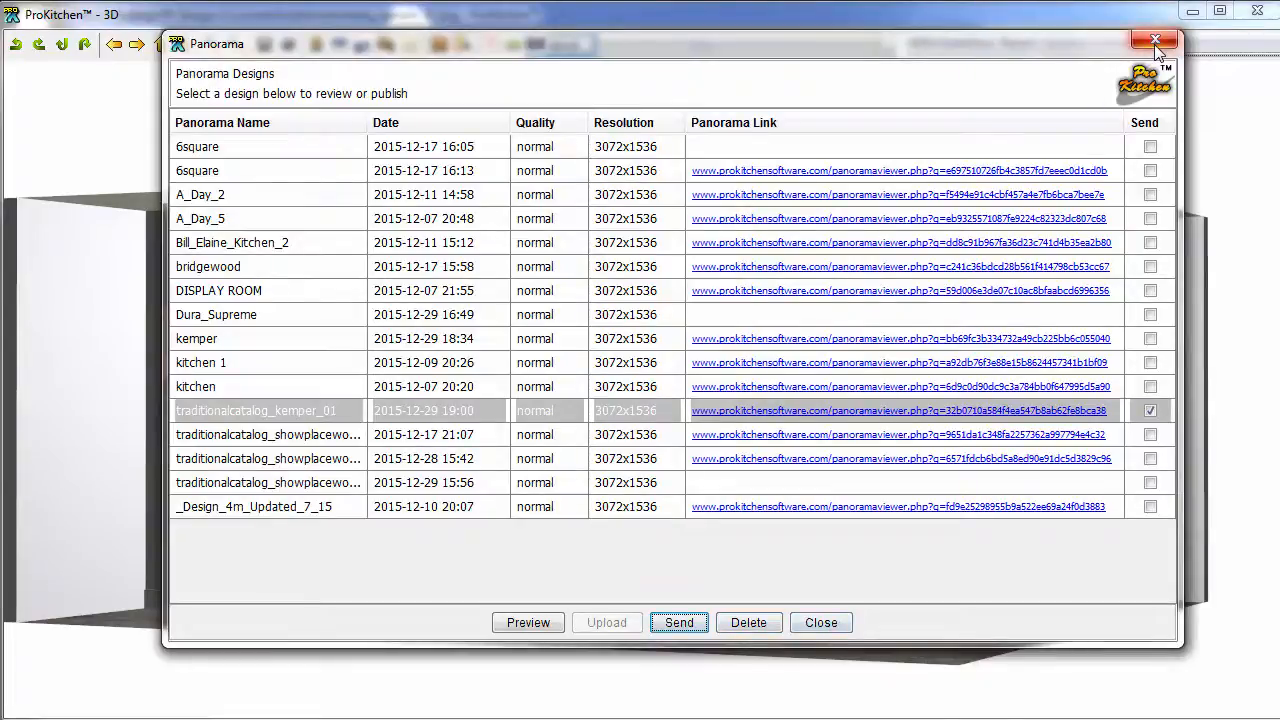
left_click(1156, 40)
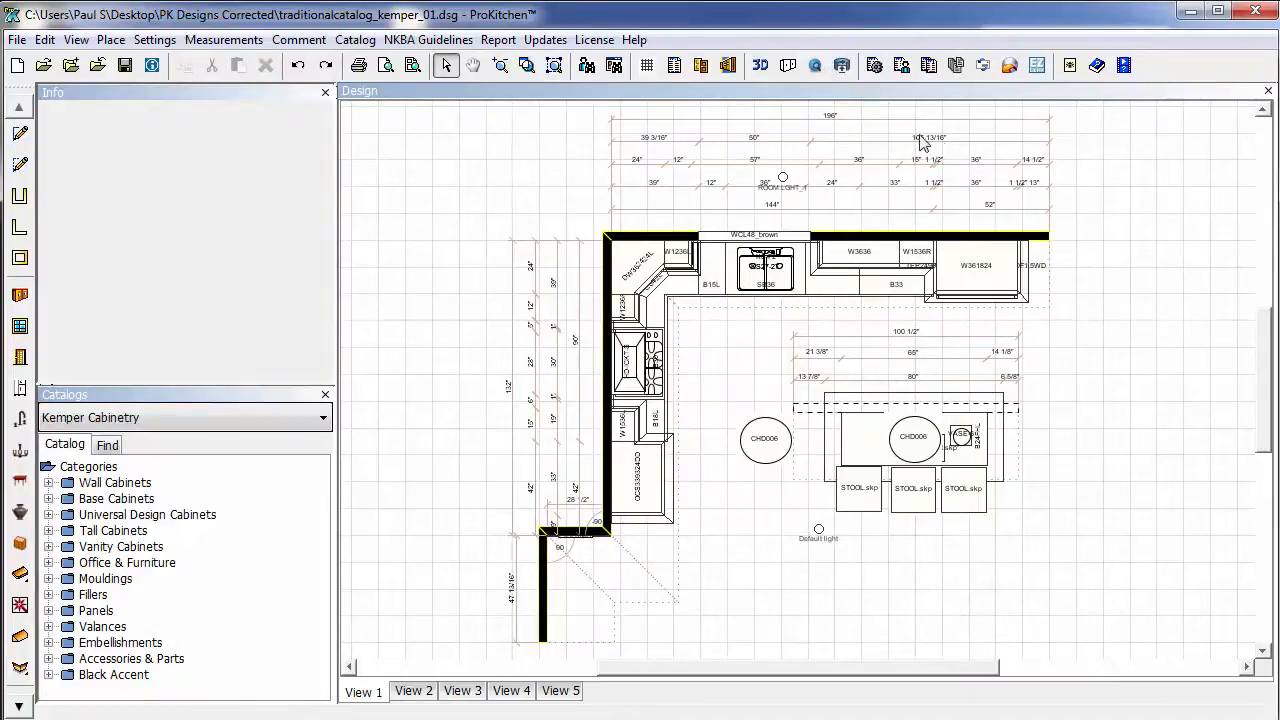
mouse_move(816, 64)
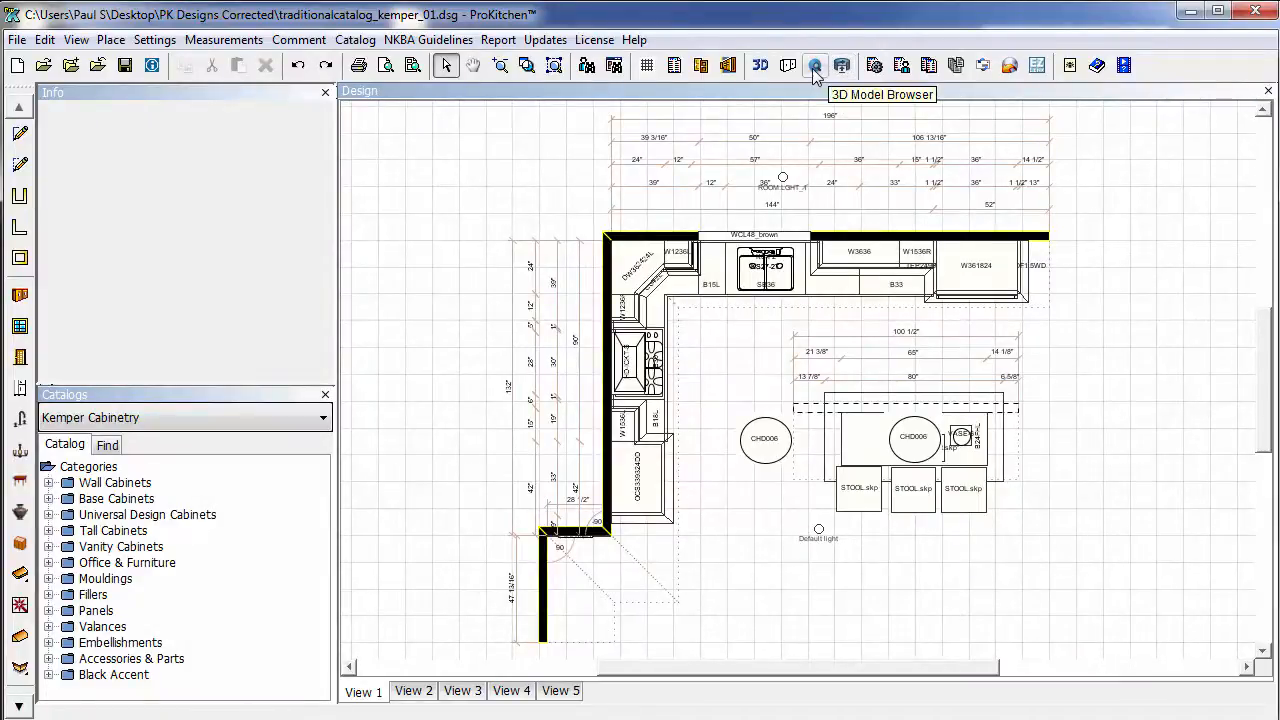
mouse_move(842, 64)
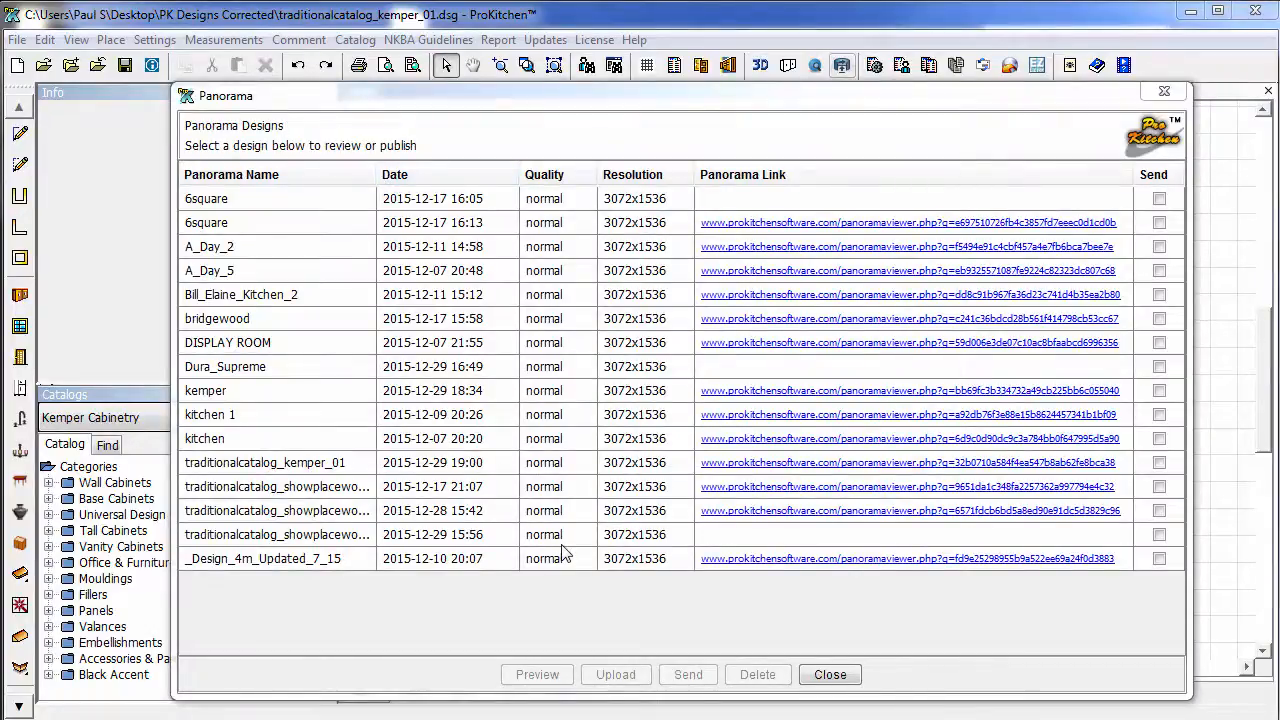
mouse_move(904, 318)
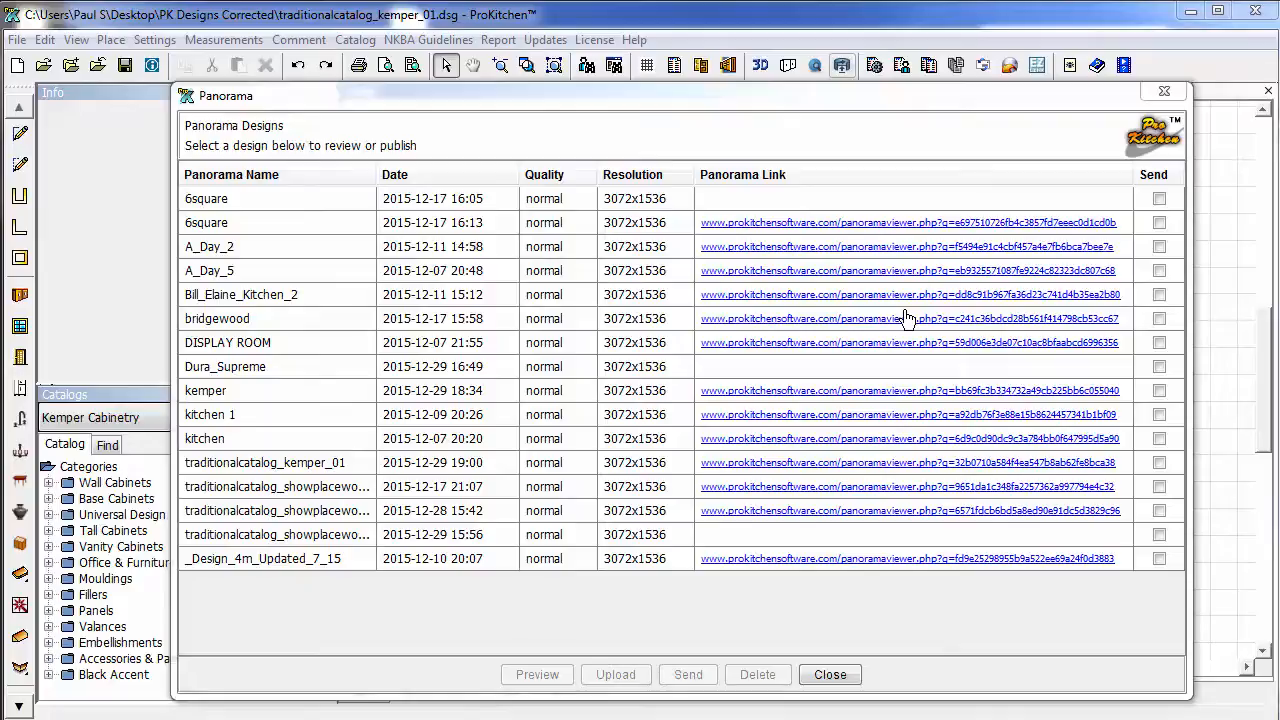
mouse_move(860, 564)
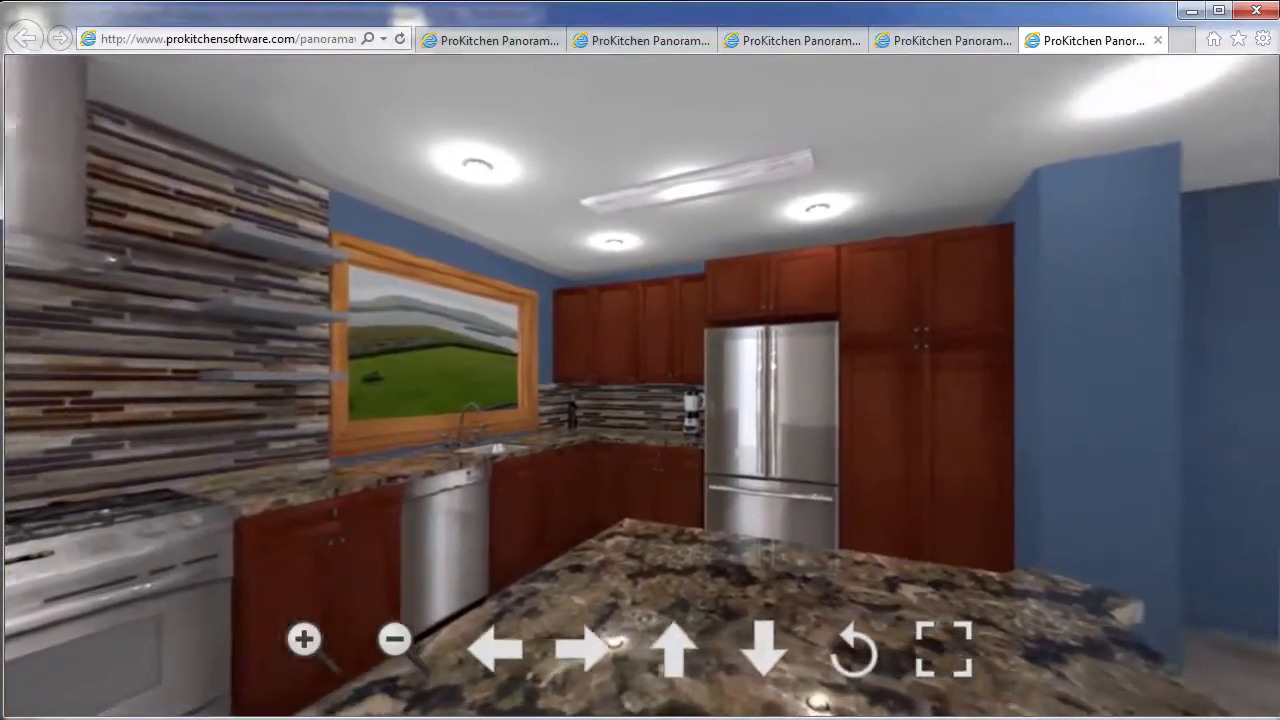
Return to the Panorama Designs list to pick another design's panorama.
left_click(586, 648)
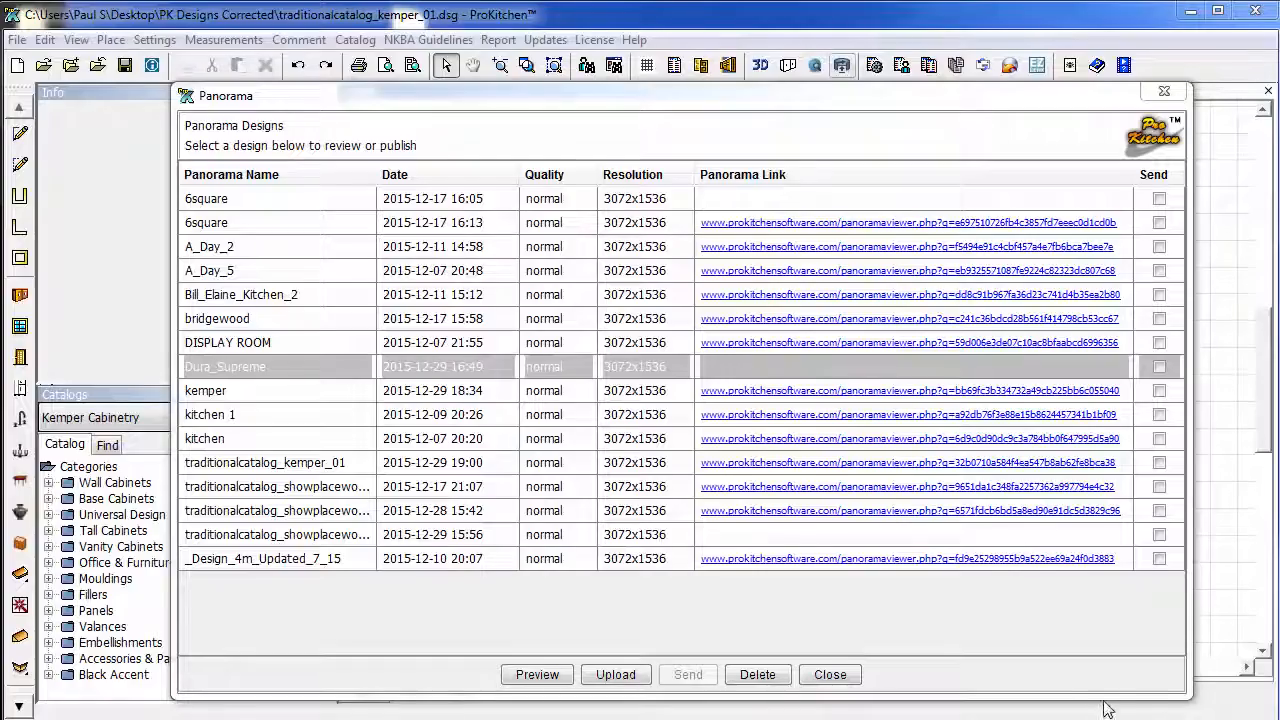
mouse_move(860, 228)
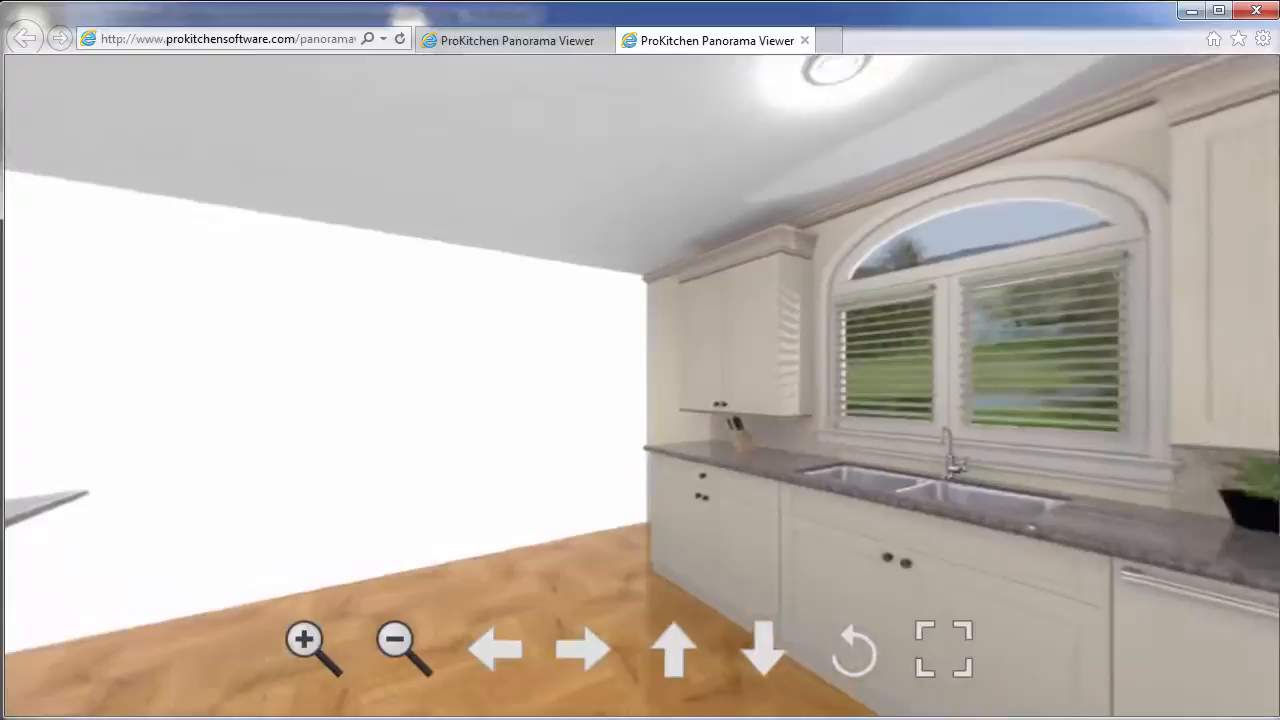
Rotate the white-cabinet kitchen view past the arched window toward the range hood and cooktop.
left_click(496, 650)
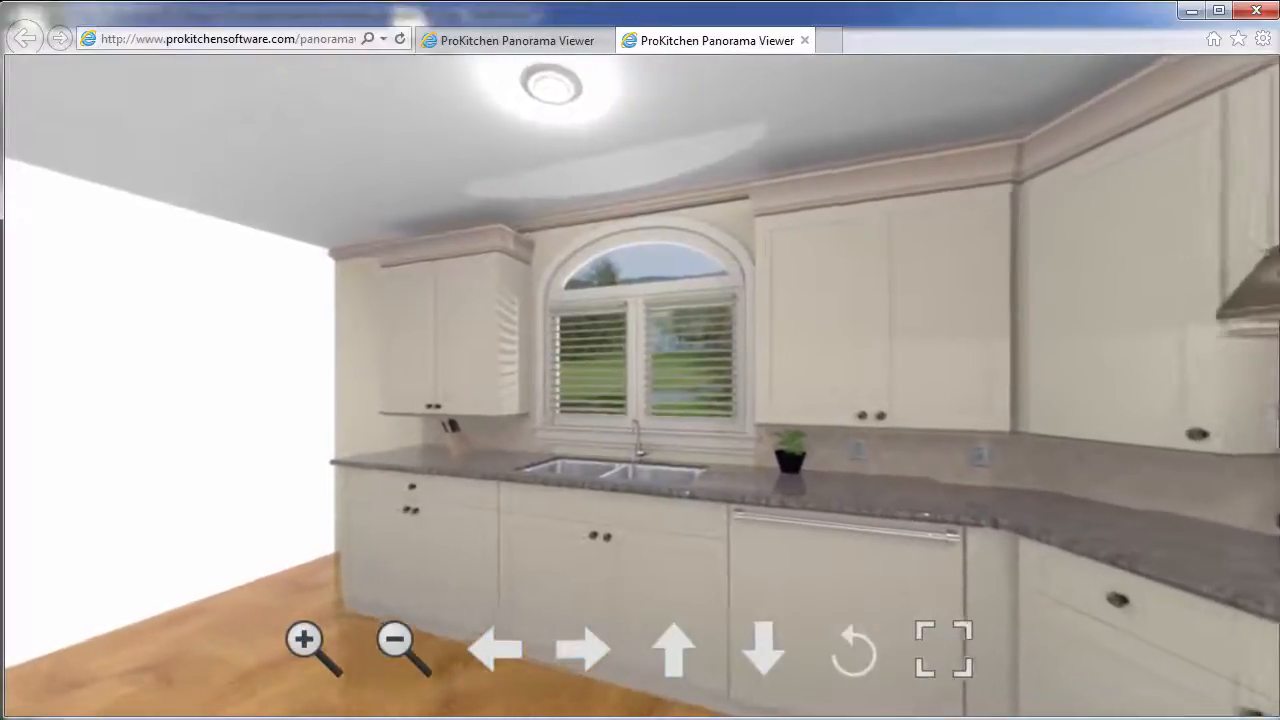
left_click(492, 648)
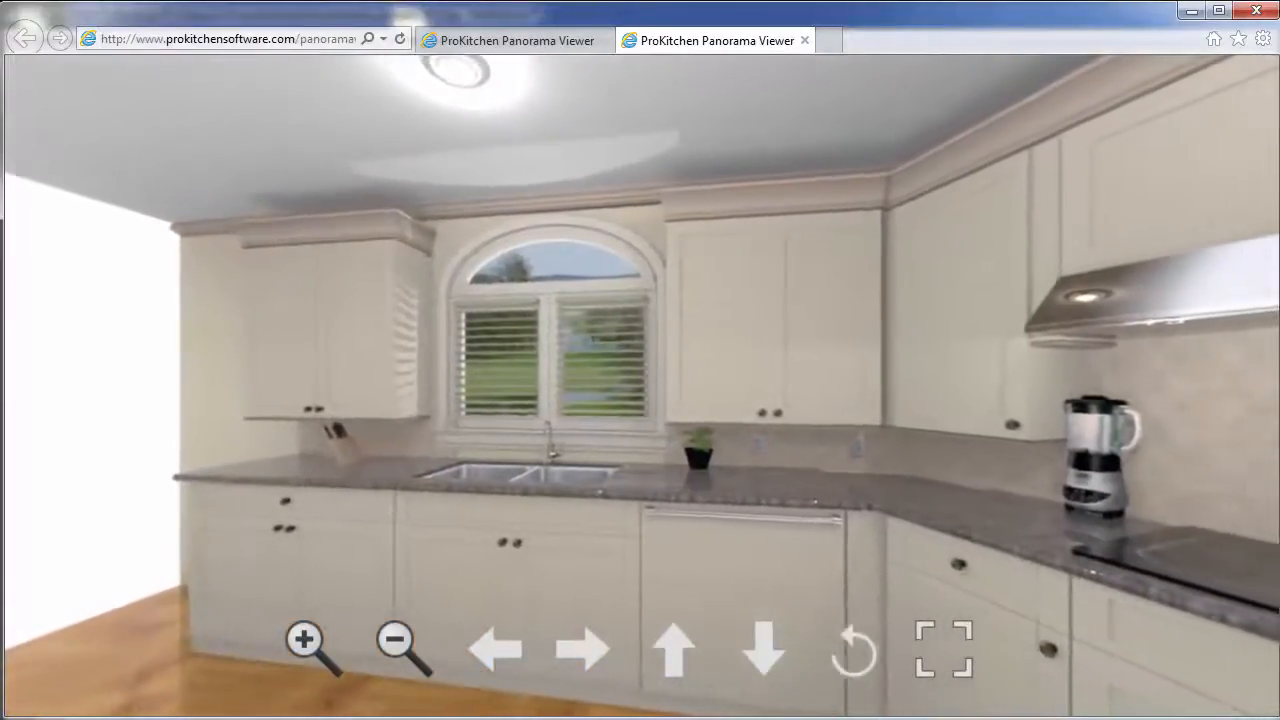
left_click(394, 640)
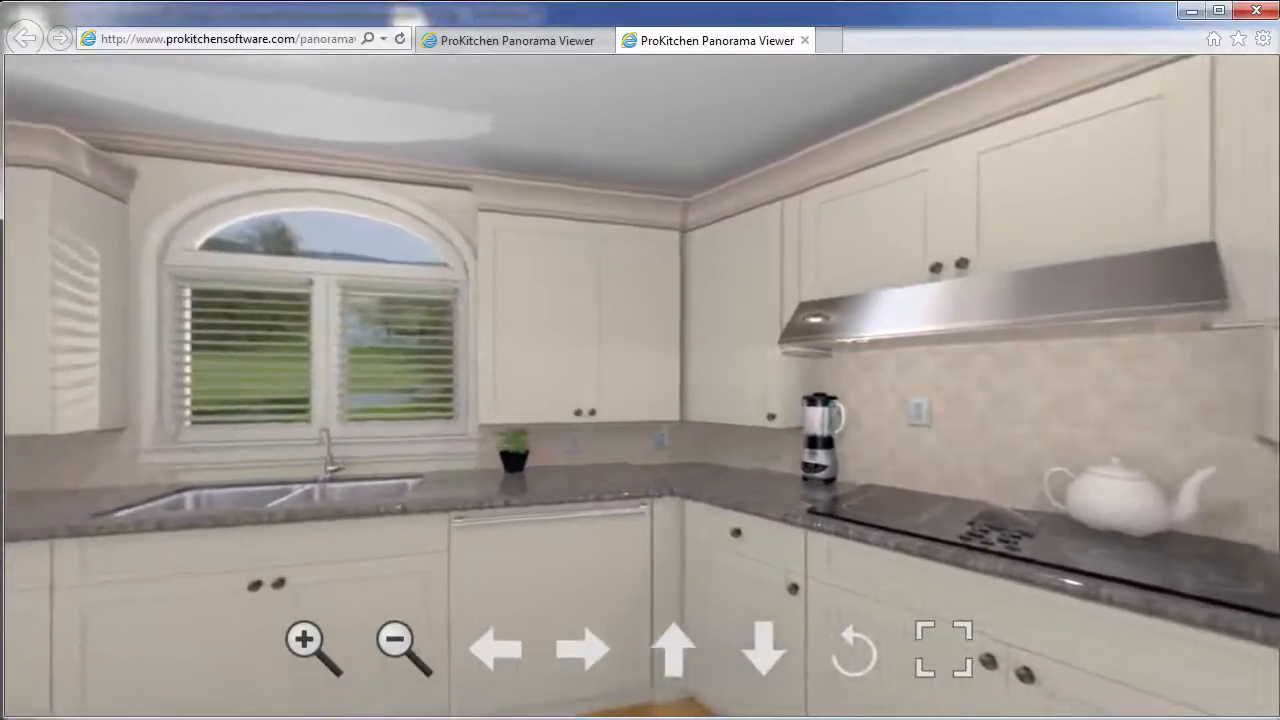
left_click(584, 648)
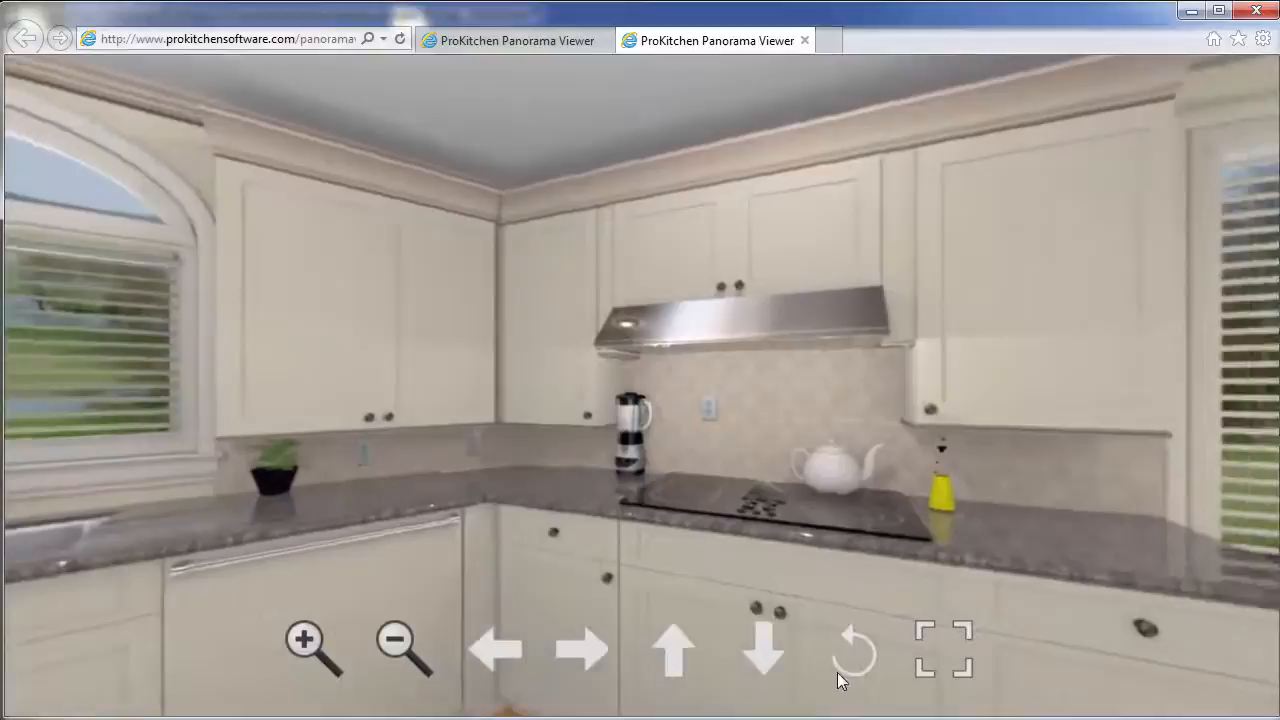
left_click(582, 648)
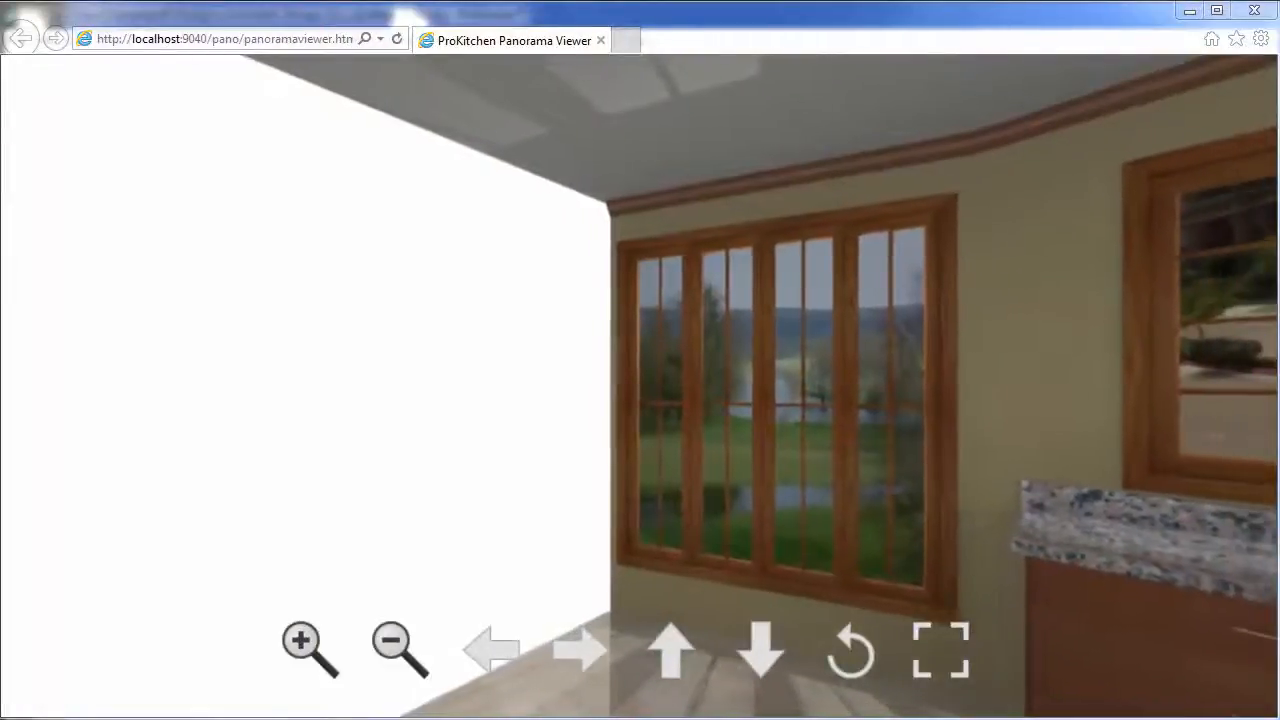
Rotate the panorama right past the windows to reveal the sink wall, island and range.
left_click(490, 650)
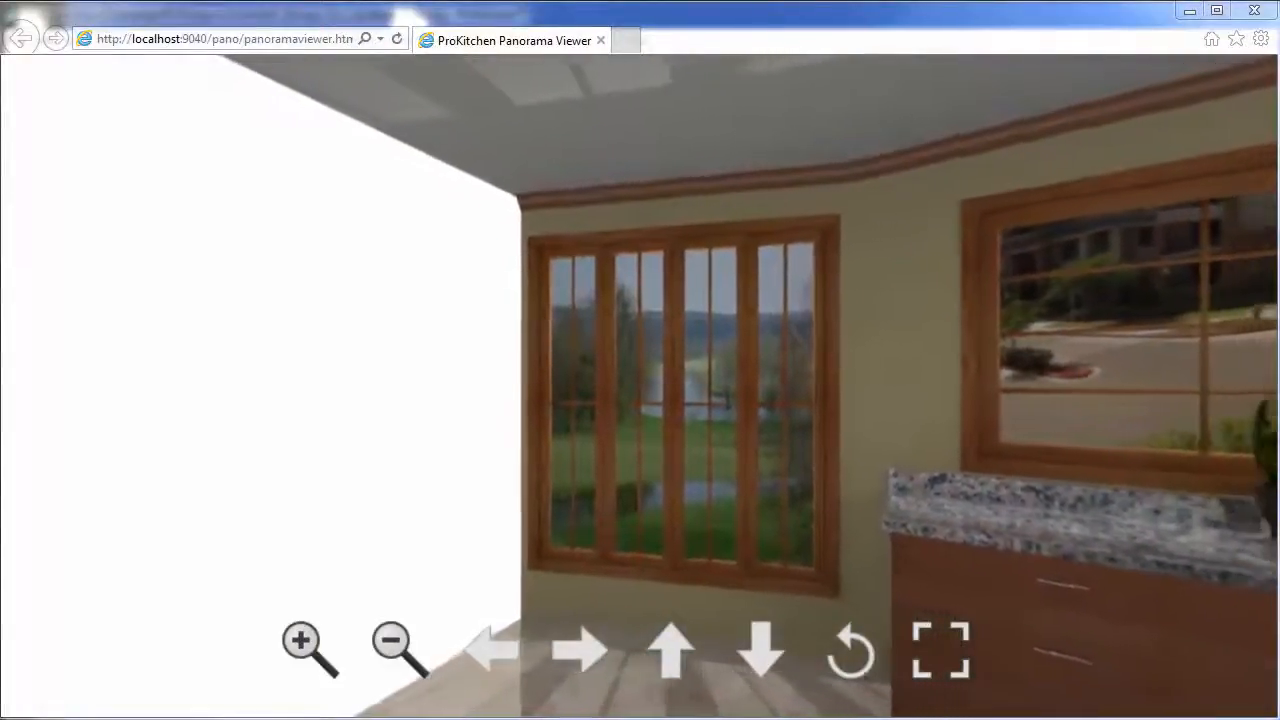
left_click(490, 650)
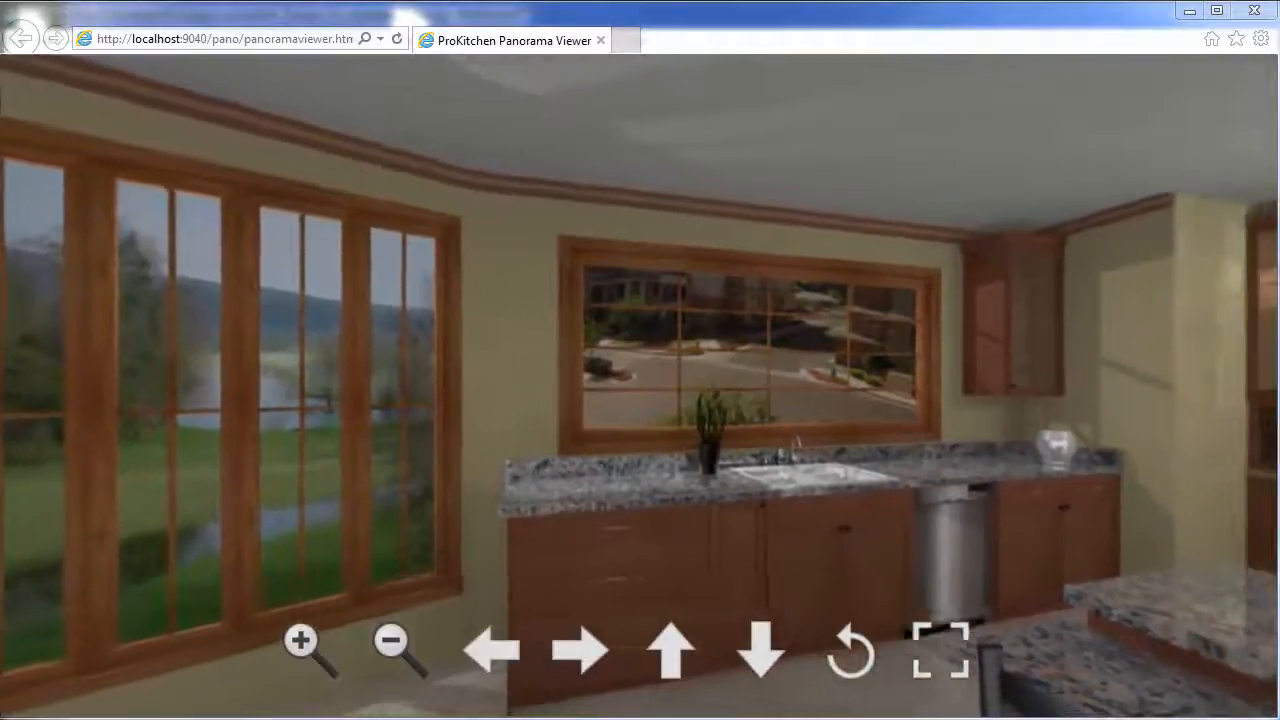
left_click(584, 650)
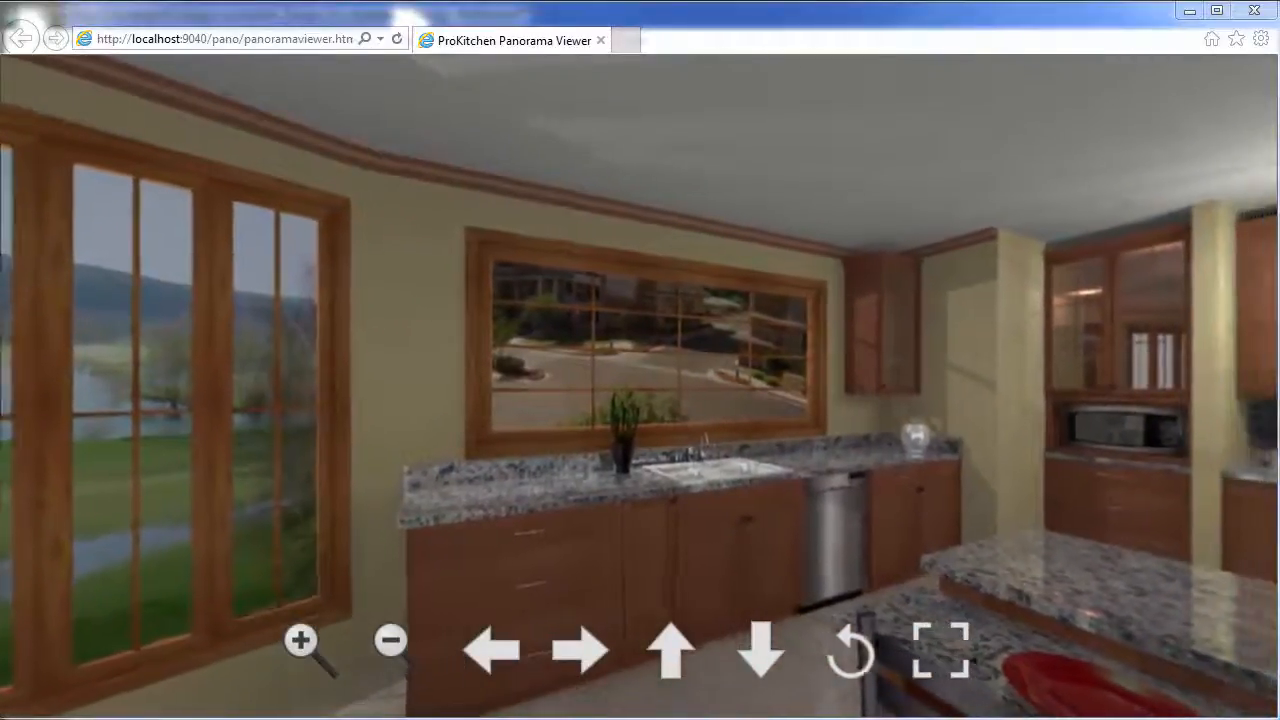
left_click(580, 650)
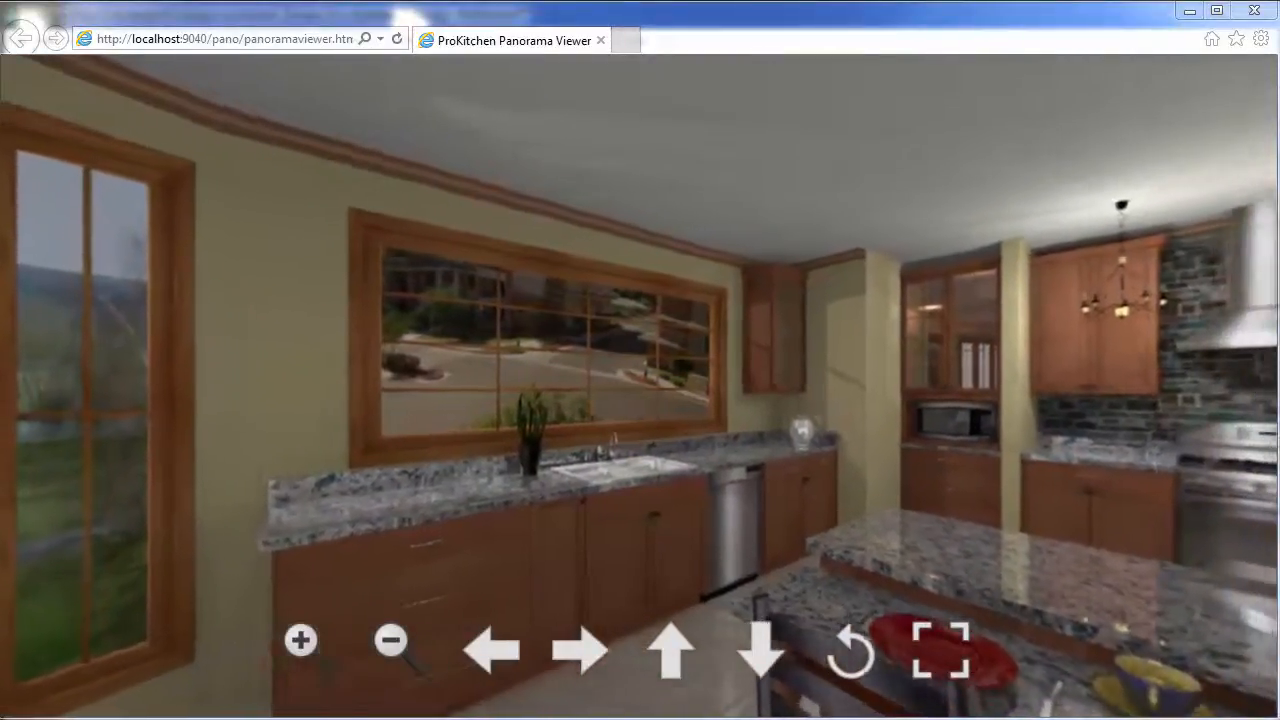